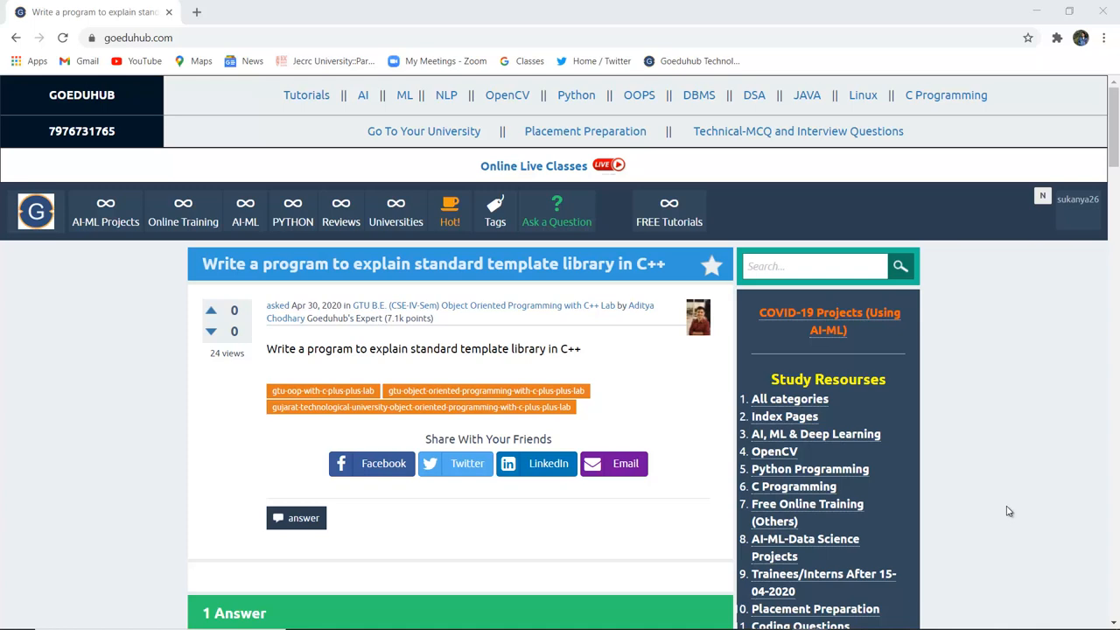
{"action": "scroll", "scroll_direction": "down", "scroll_amount": 3}
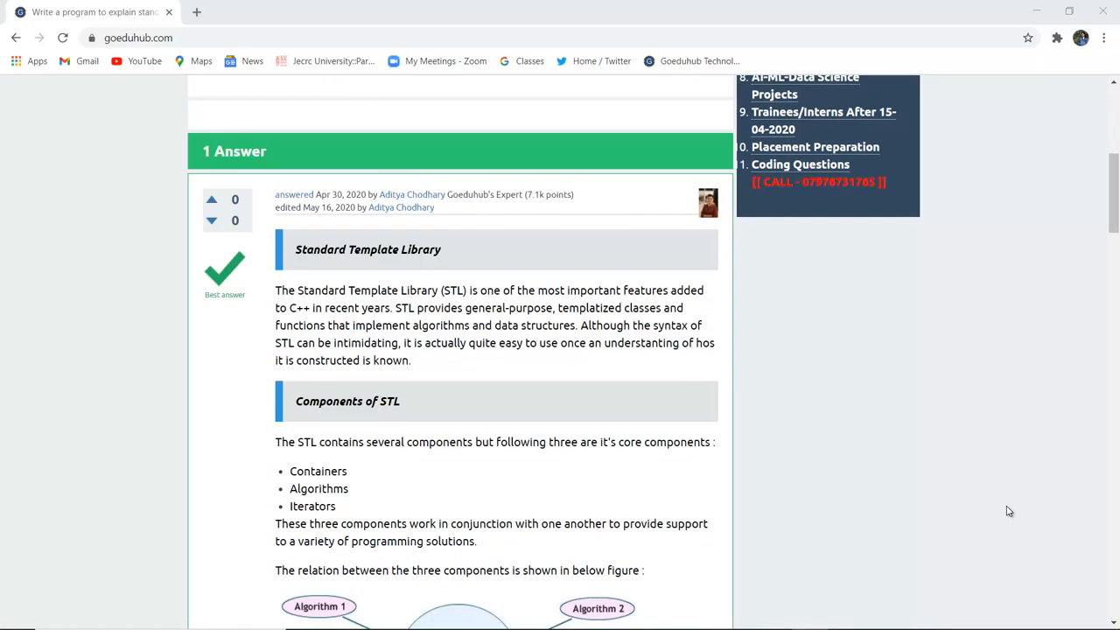
{"action": "scroll", "scroll_direction": "down", "scroll_amount": 3}
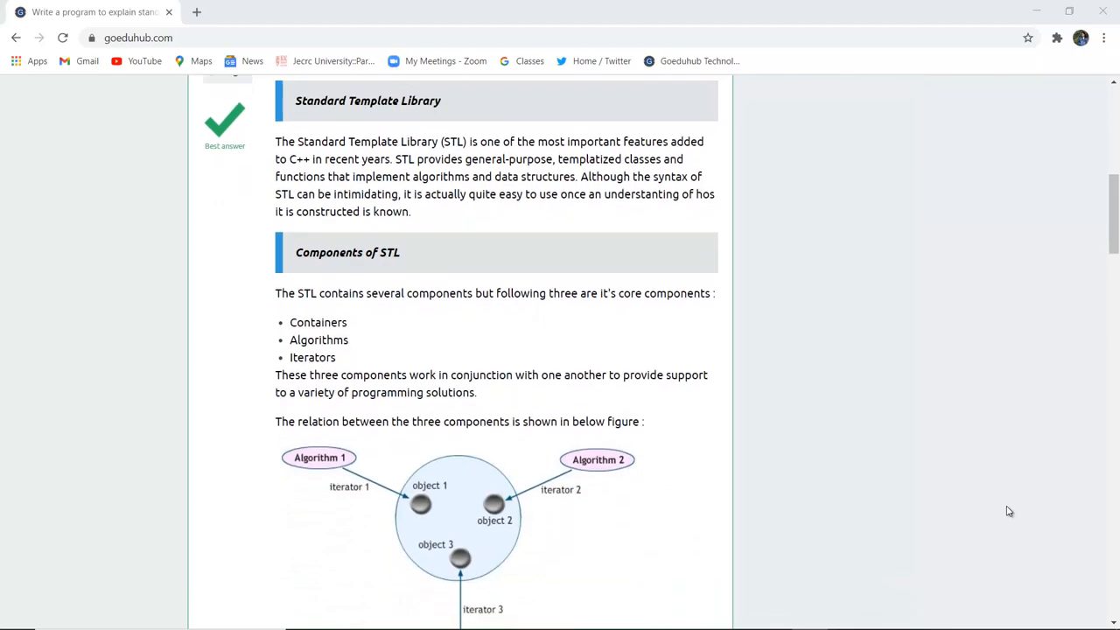
{"action": "scroll", "scroll_direction": "down", "scroll_amount": 3}
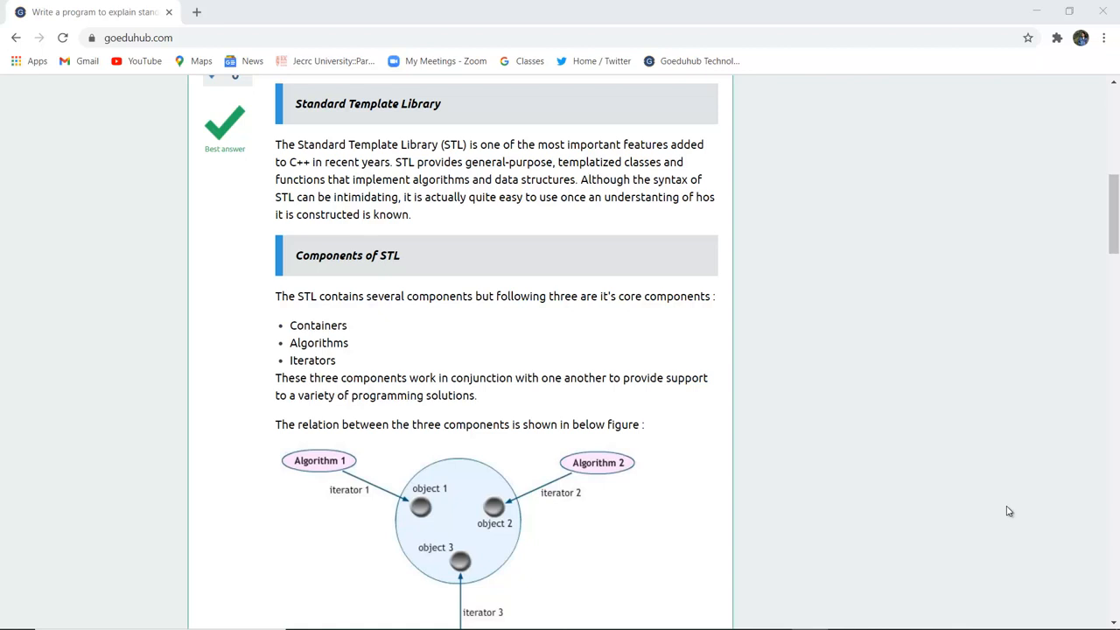
{"action": "mouse_move", "coordinate": [511, 375]}
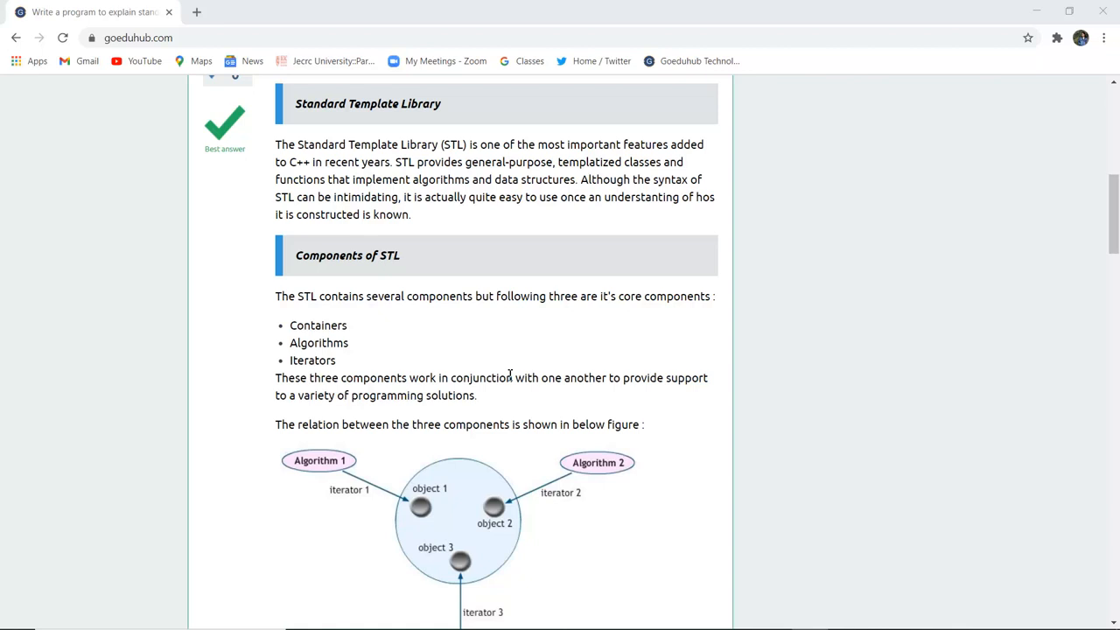
{"action": "mouse_move", "coordinate": [785, 287]}
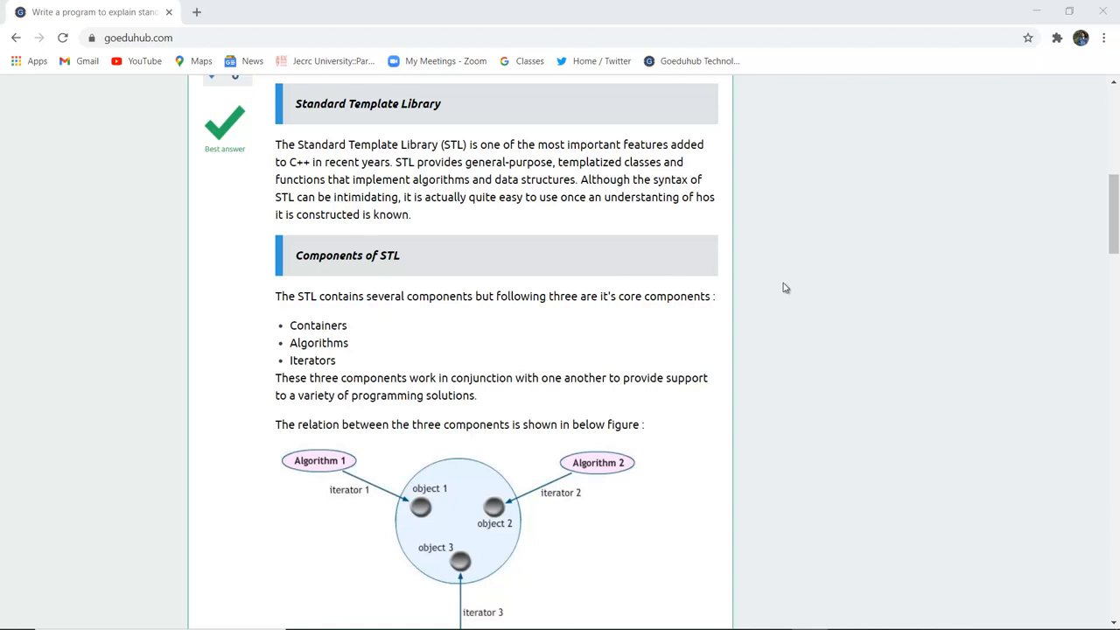
{"action": "mouse_move", "coordinate": [857, 329]}
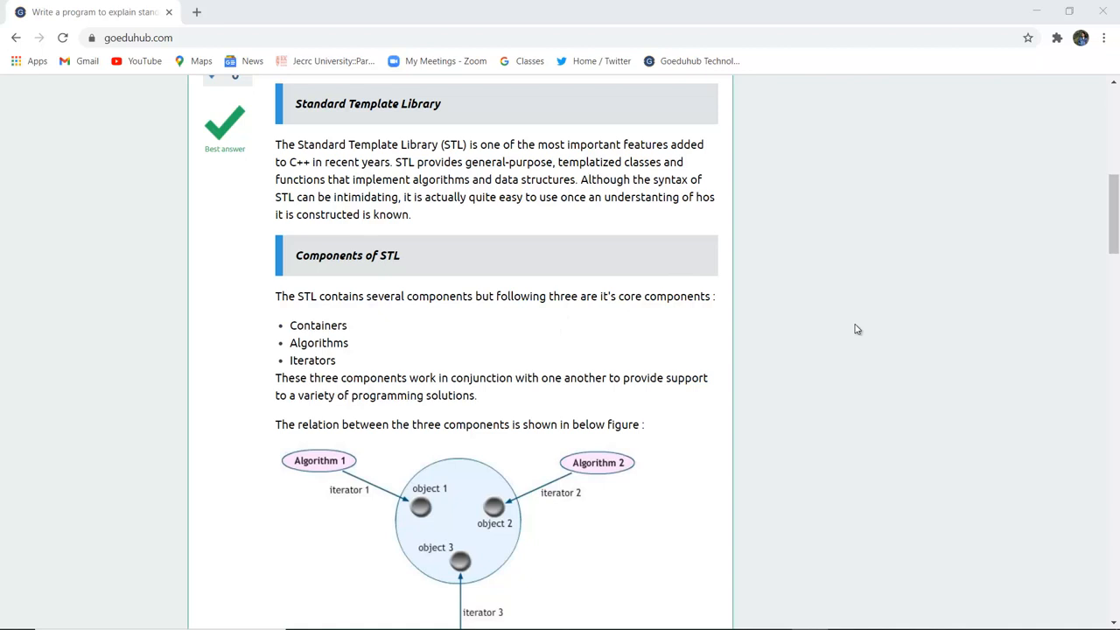
{"action": "scroll", "scroll_direction": "down", "scroll_amount": 3}
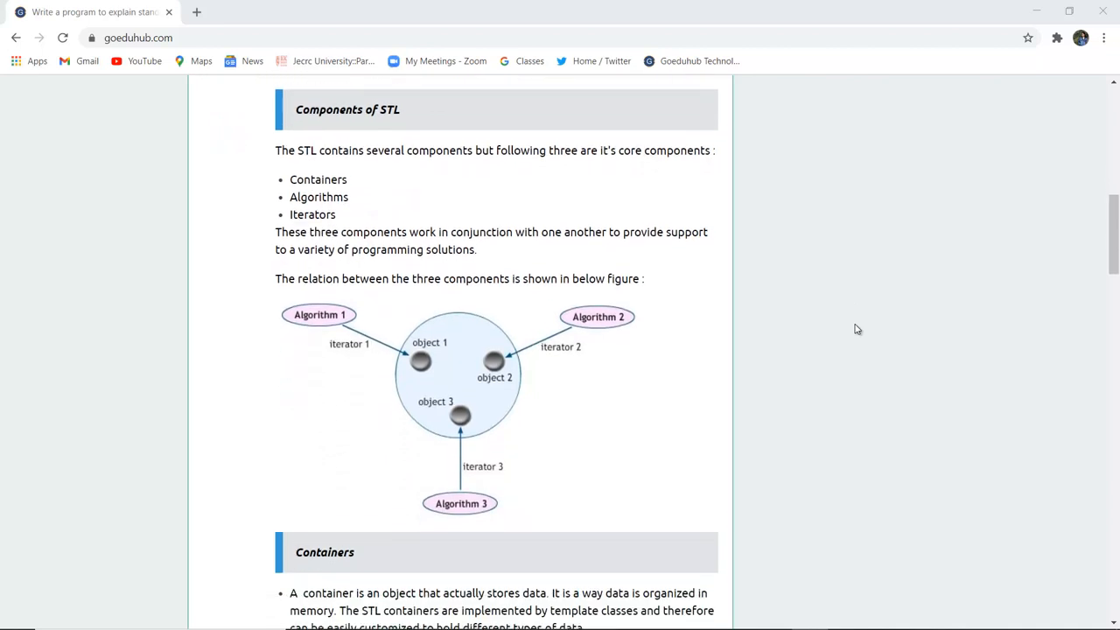
{"action": "scroll", "scroll_direction": "down", "scroll_amount": 3}
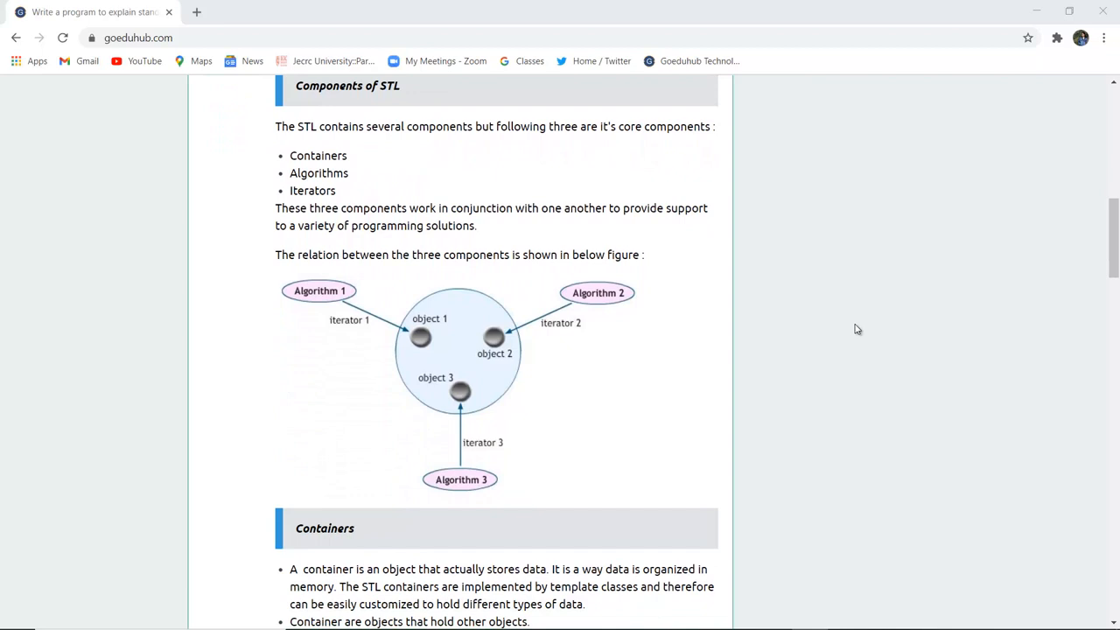
{"action": "mouse_move", "coordinate": [511, 294]}
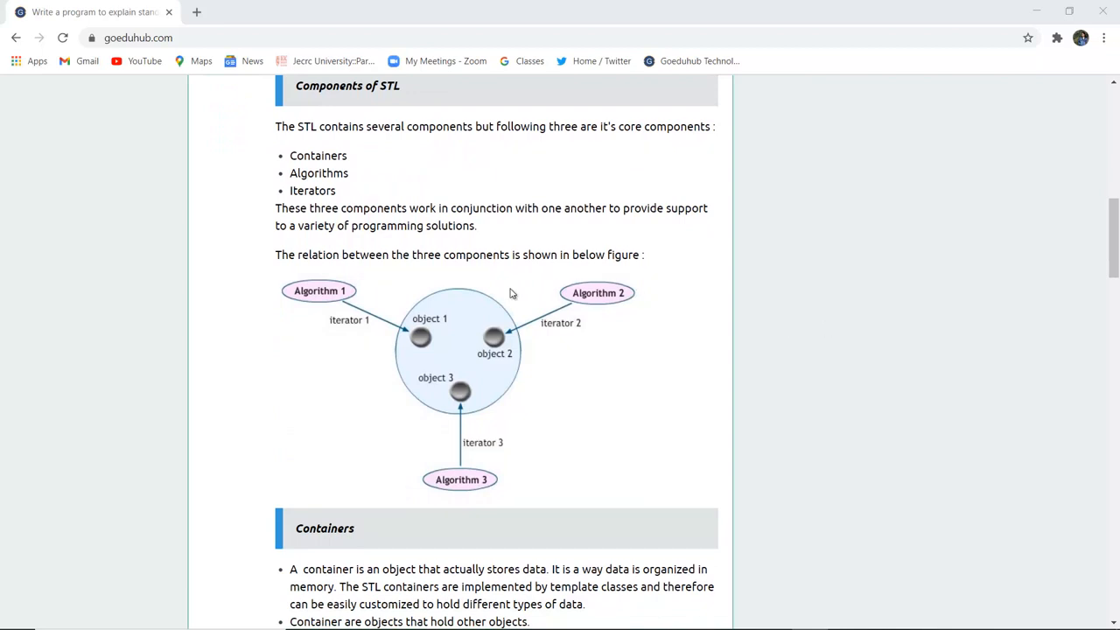
{"action": "mouse_move", "coordinate": [318, 210]}
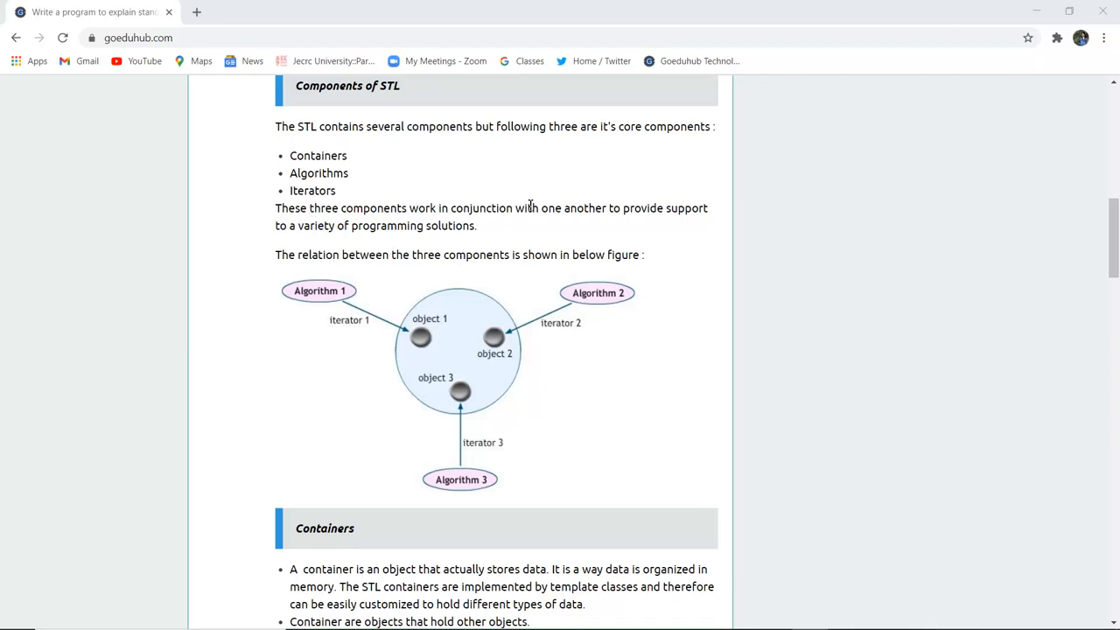
{"action": "mouse_move", "coordinate": [382, 245]}
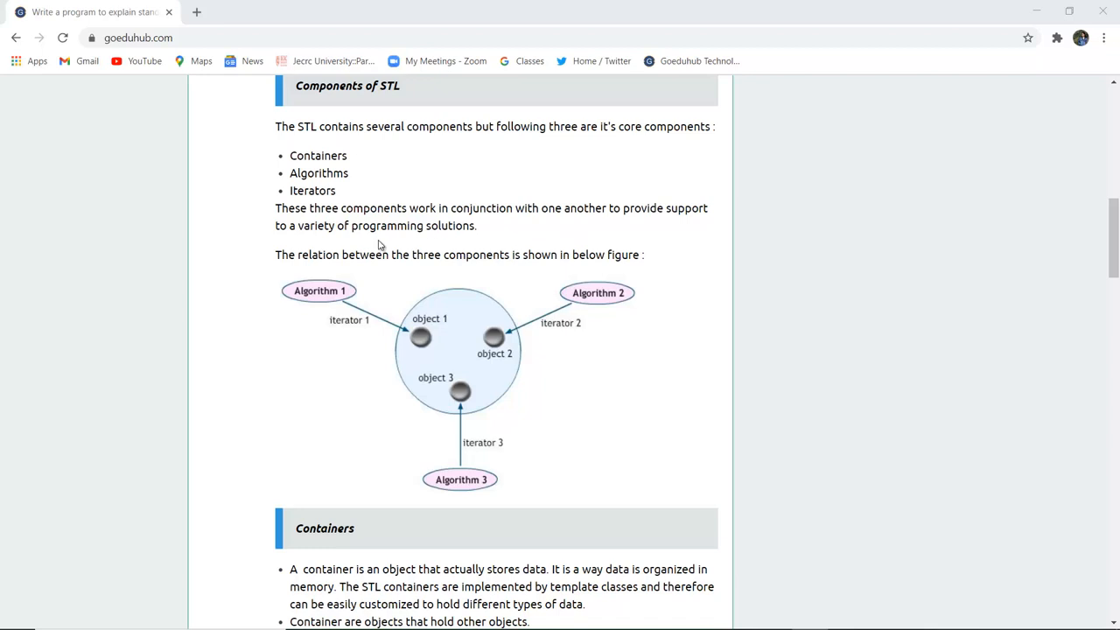
{"action": "mouse_move", "coordinate": [387, 252]}
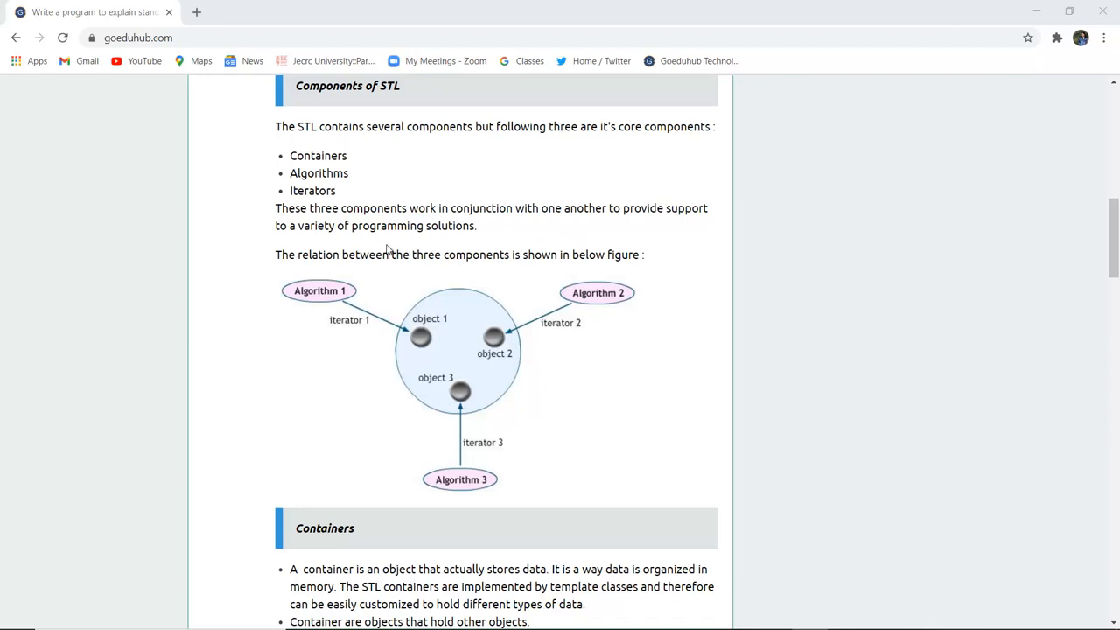
{"action": "mouse_move", "coordinate": [529, 336]}
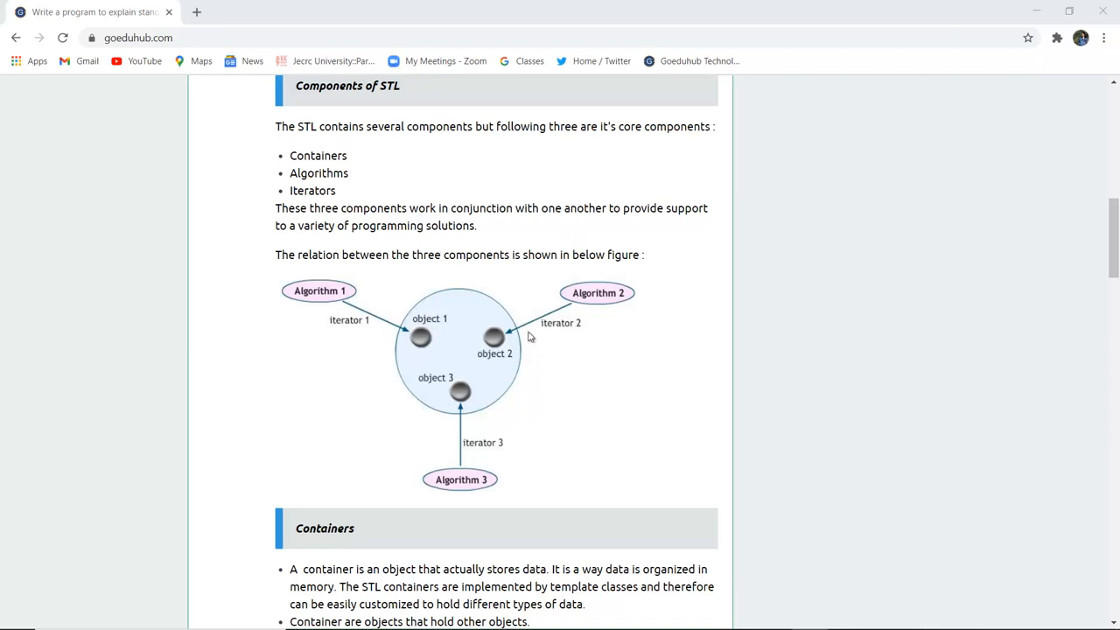
{"action": "mouse_move", "coordinate": [462, 446]}
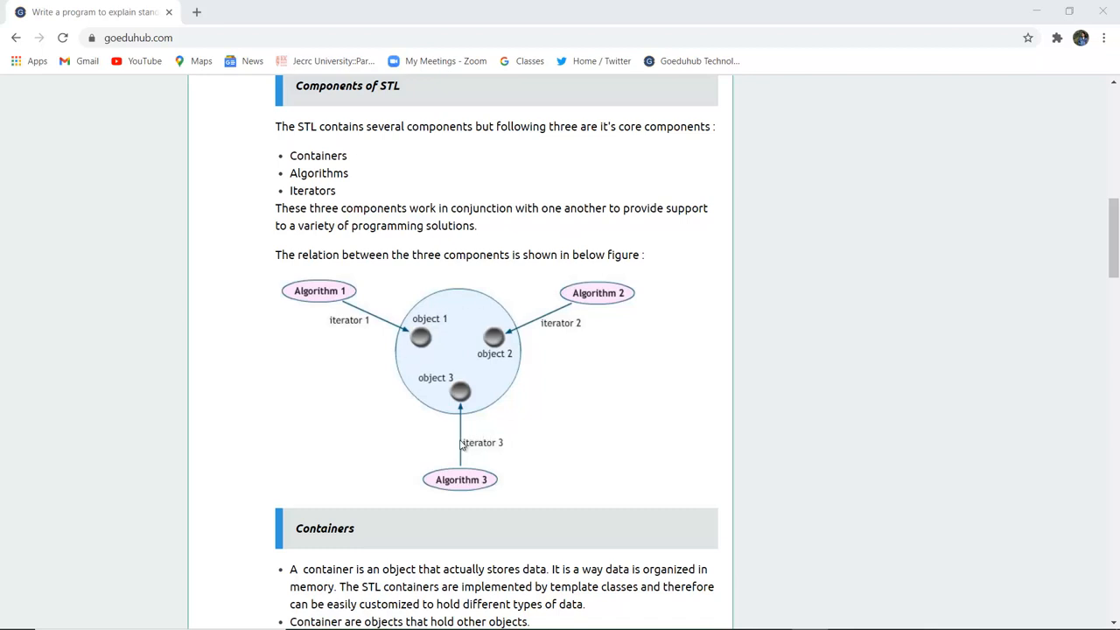
{"action": "mouse_move", "coordinate": [486, 457]}
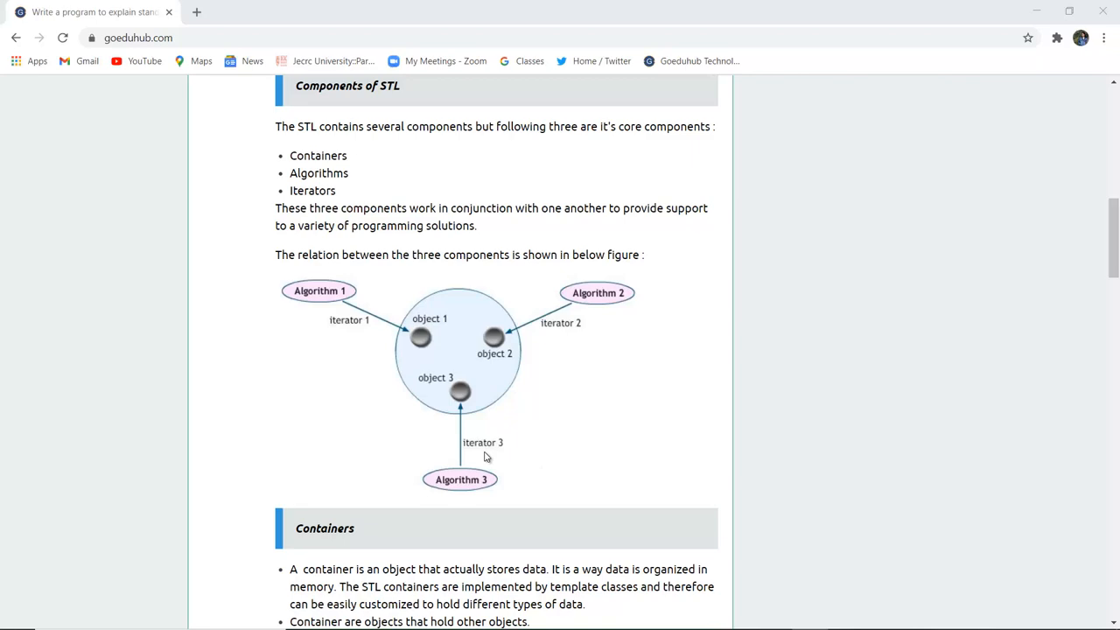
{"action": "scroll", "scroll_direction": "down", "scroll_amount": 3}
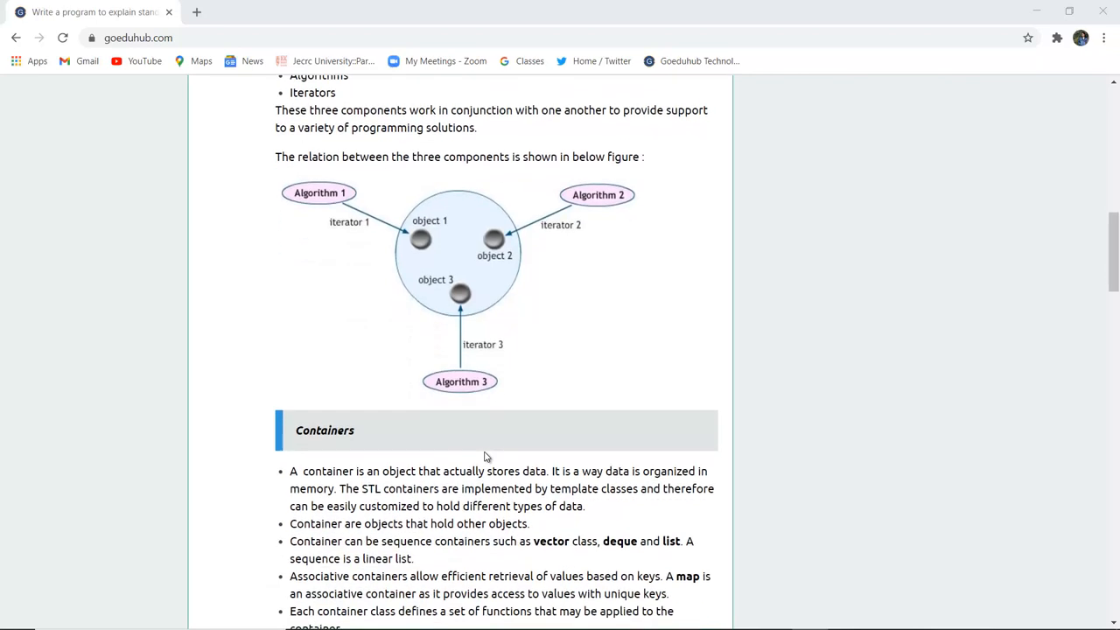
{"action": "scroll", "scroll_direction": "down", "scroll_amount": 3}
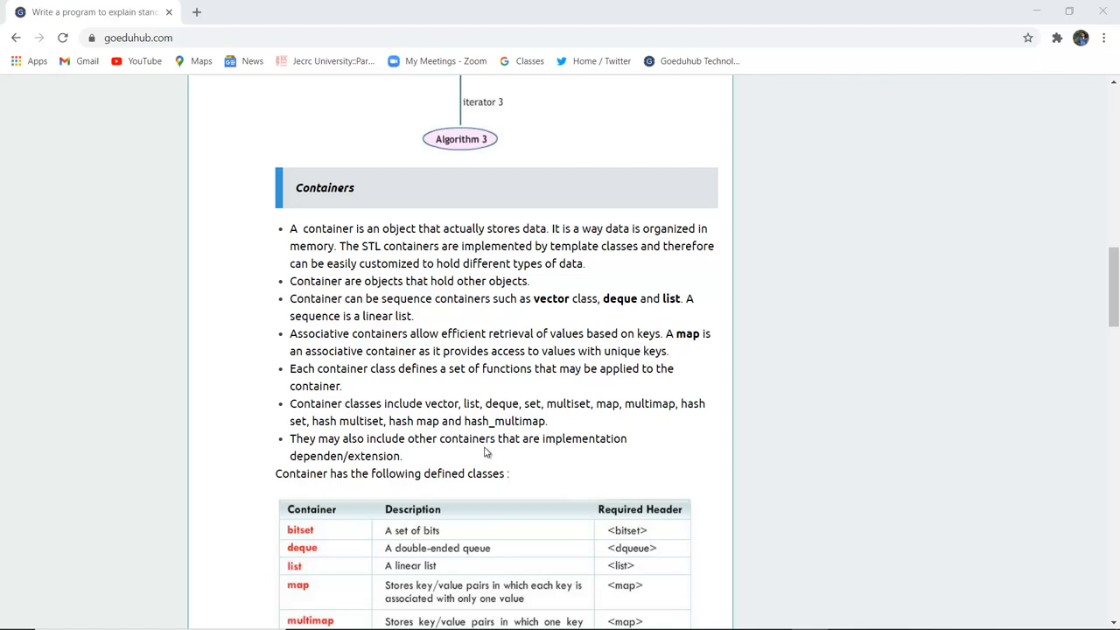
{"action": "mouse_move", "coordinate": [462, 266]}
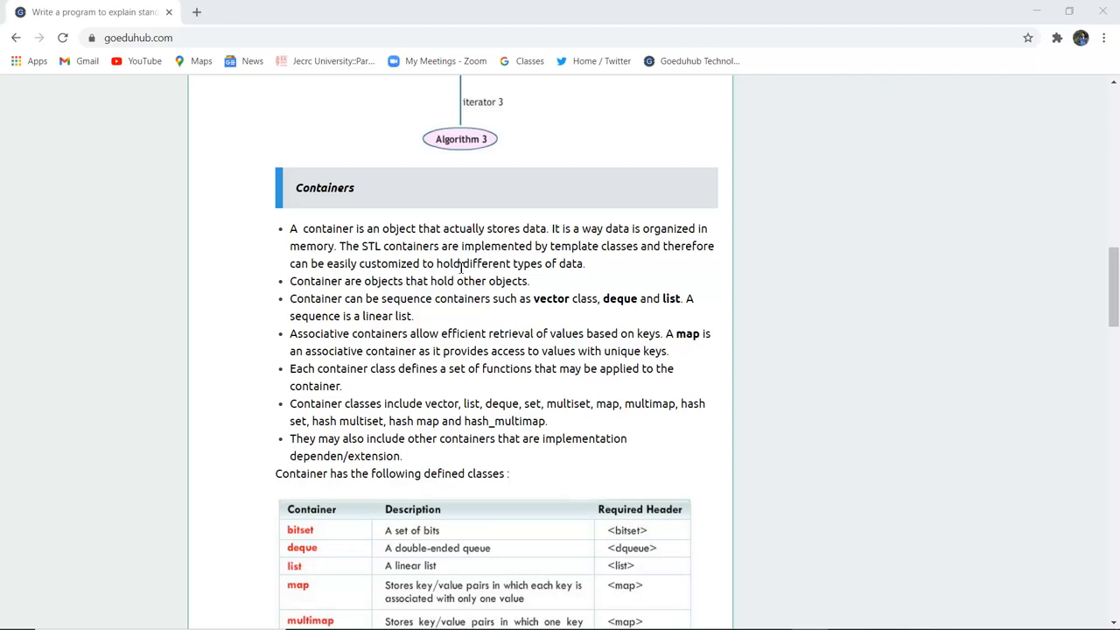
{"action": "mouse_move", "coordinate": [441, 329]}
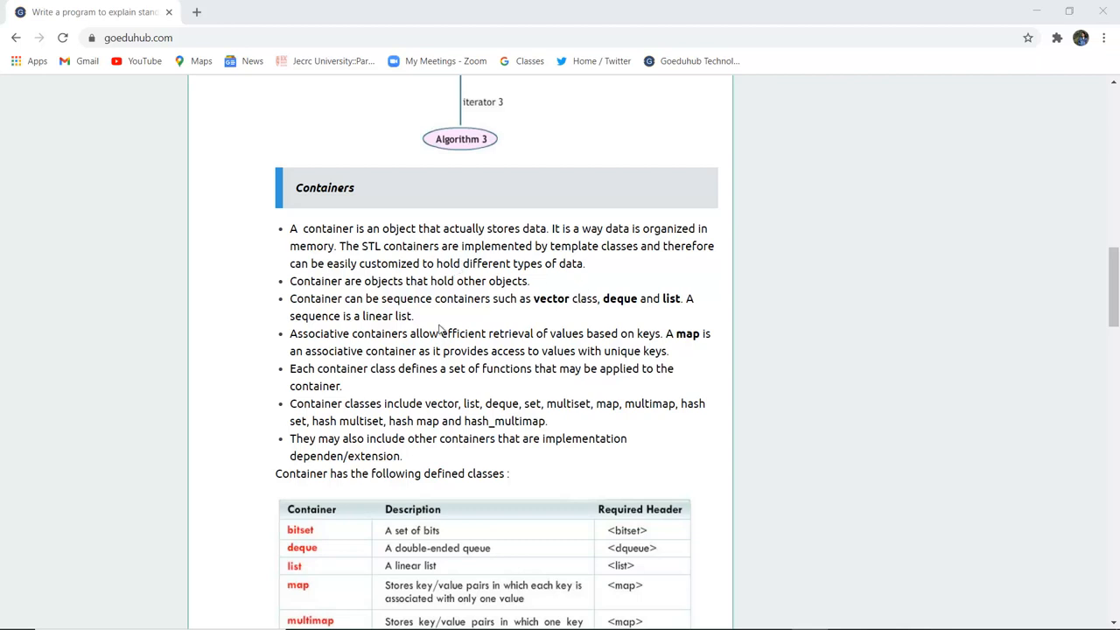
{"action": "mouse_move", "coordinate": [539, 322]}
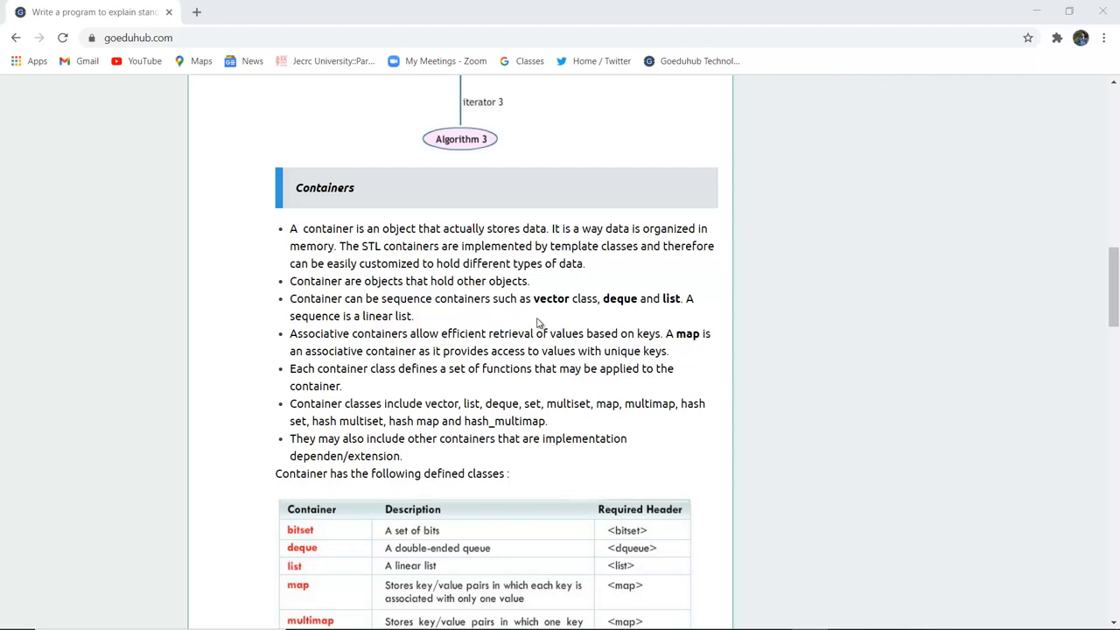
{"action": "mouse_move", "coordinate": [479, 317]}
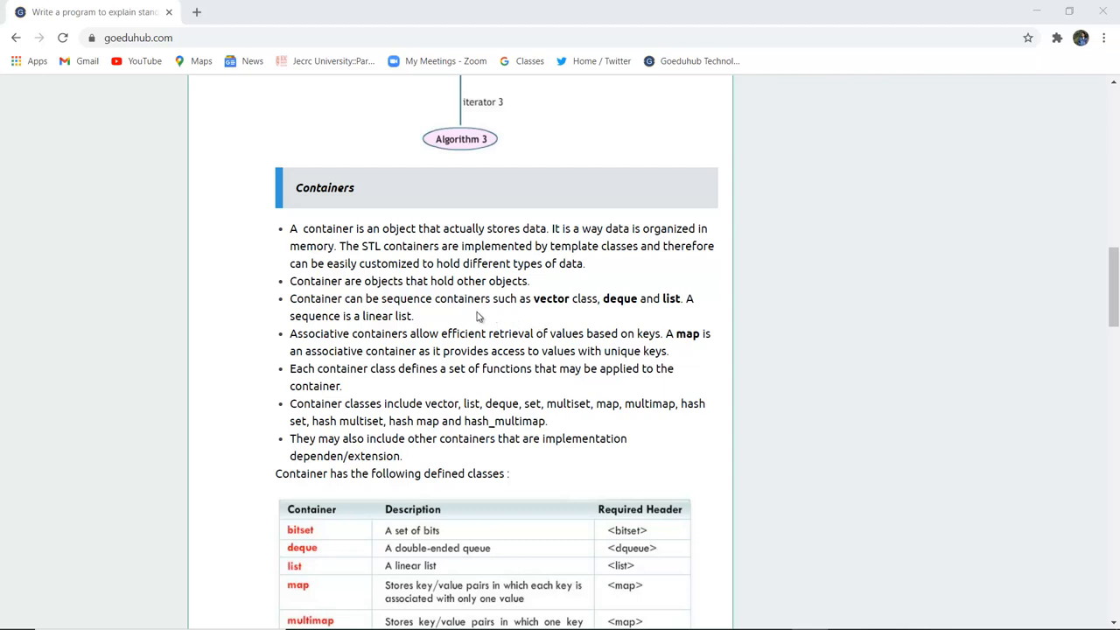
{"action": "mouse_move", "coordinate": [588, 322]}
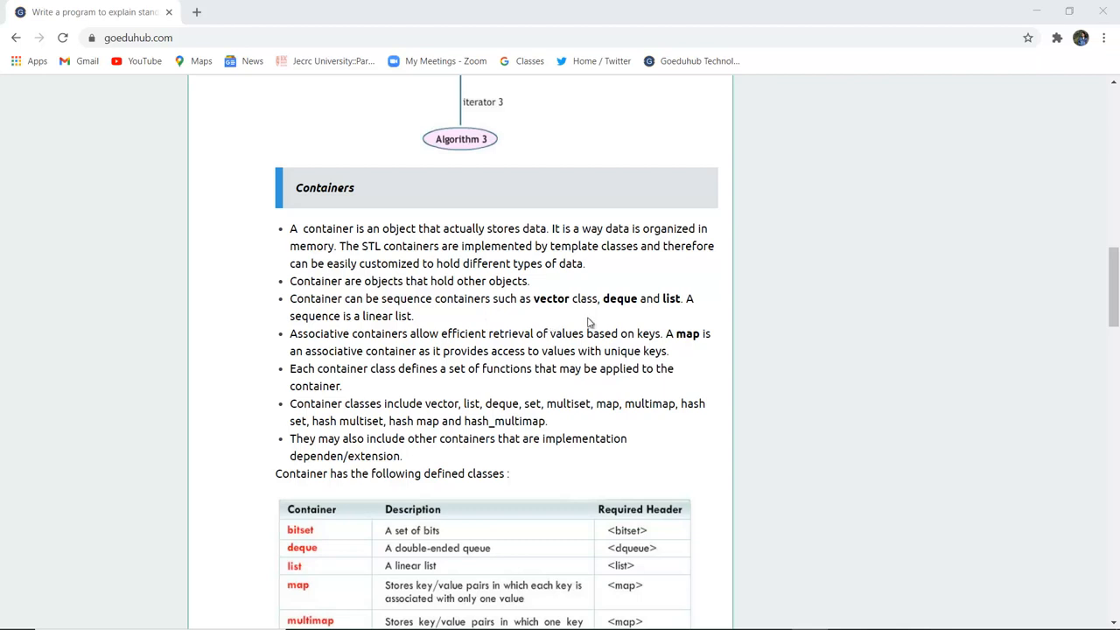
{"action": "mouse_move", "coordinate": [679, 305]}
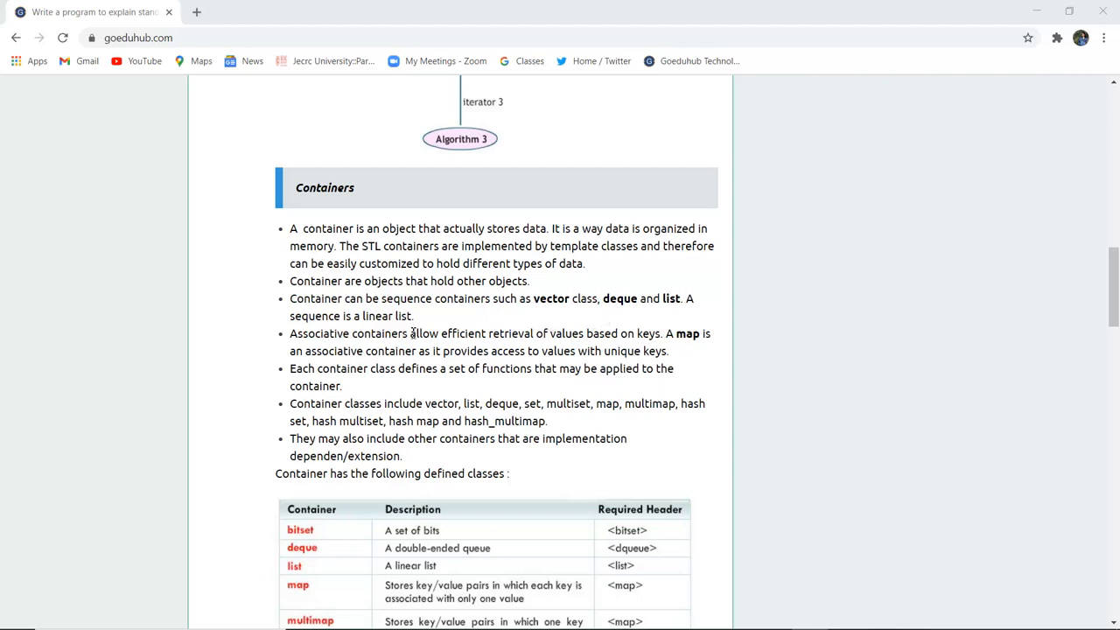
{"action": "mouse_move", "coordinate": [511, 366]}
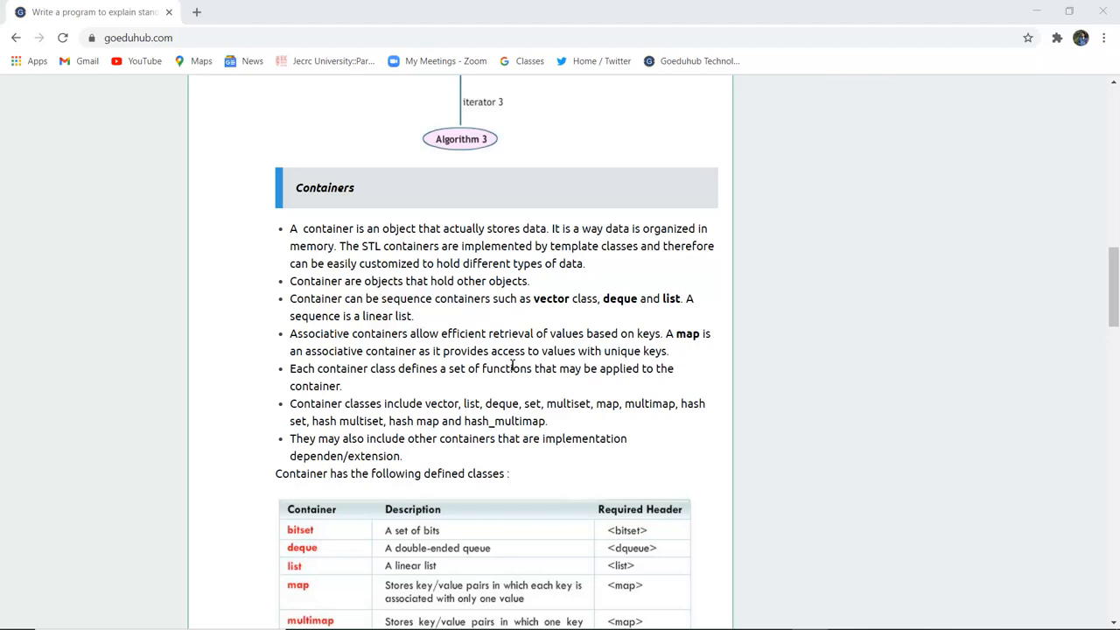
{"action": "scroll", "scroll_direction": "down", "scroll_amount": 3}
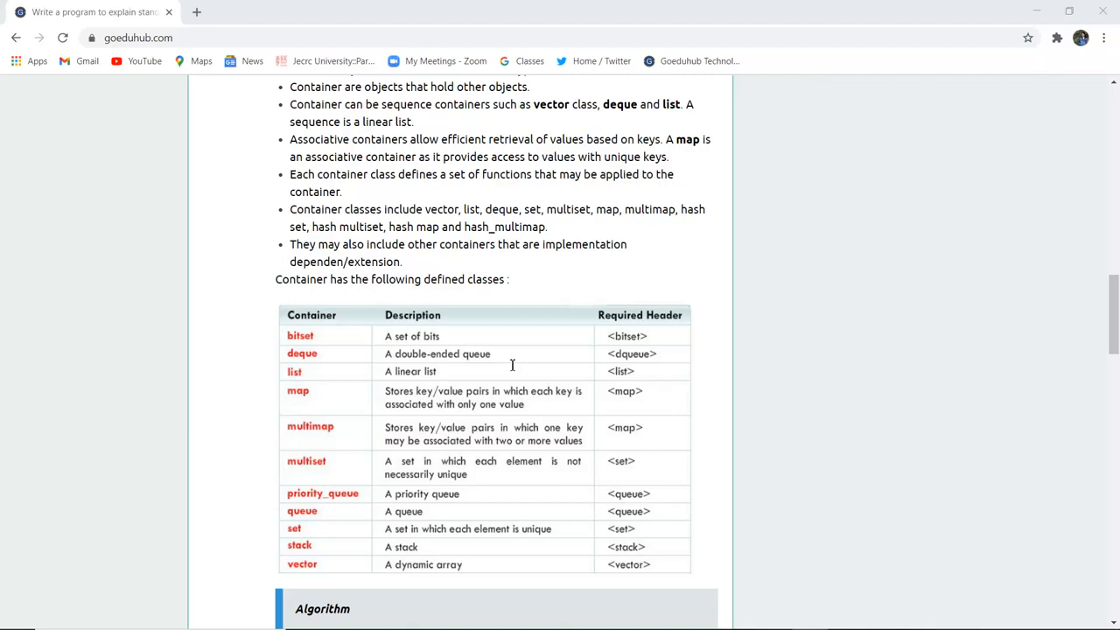
{"action": "mouse_move", "coordinate": [652, 383]}
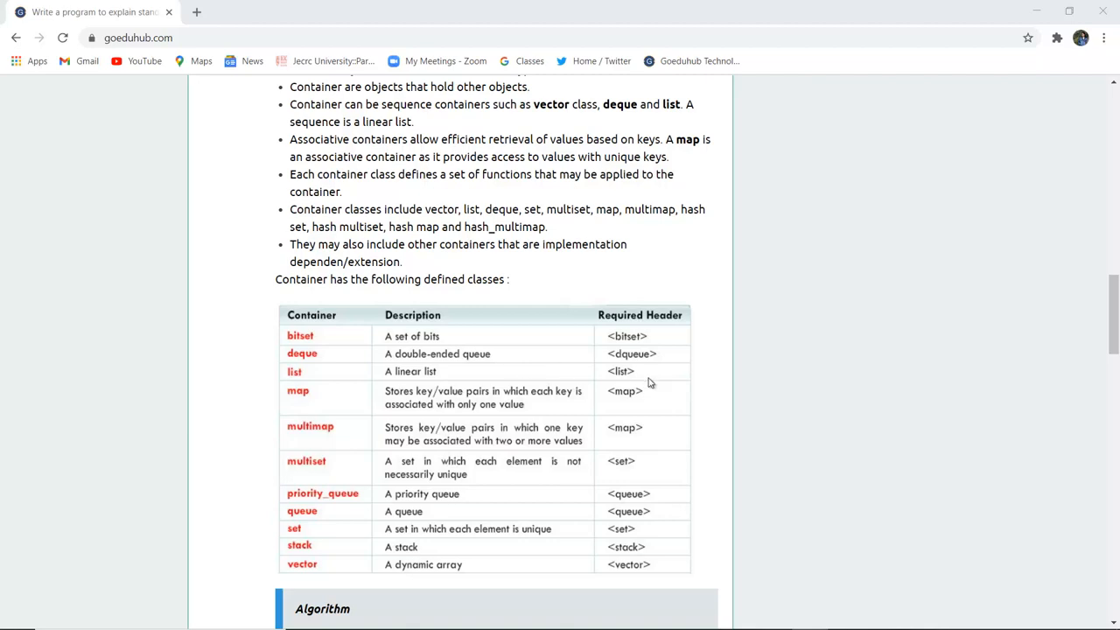
{"action": "scroll", "scroll_direction": "down", "scroll_amount": 3}
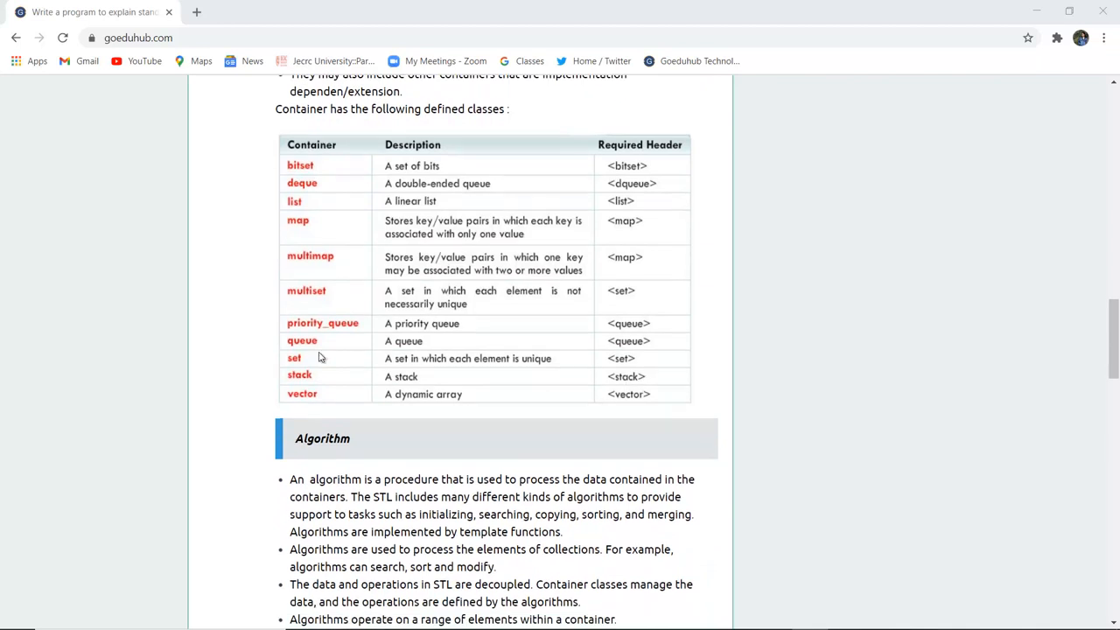
{"action": "mouse_move", "coordinate": [301, 196]}
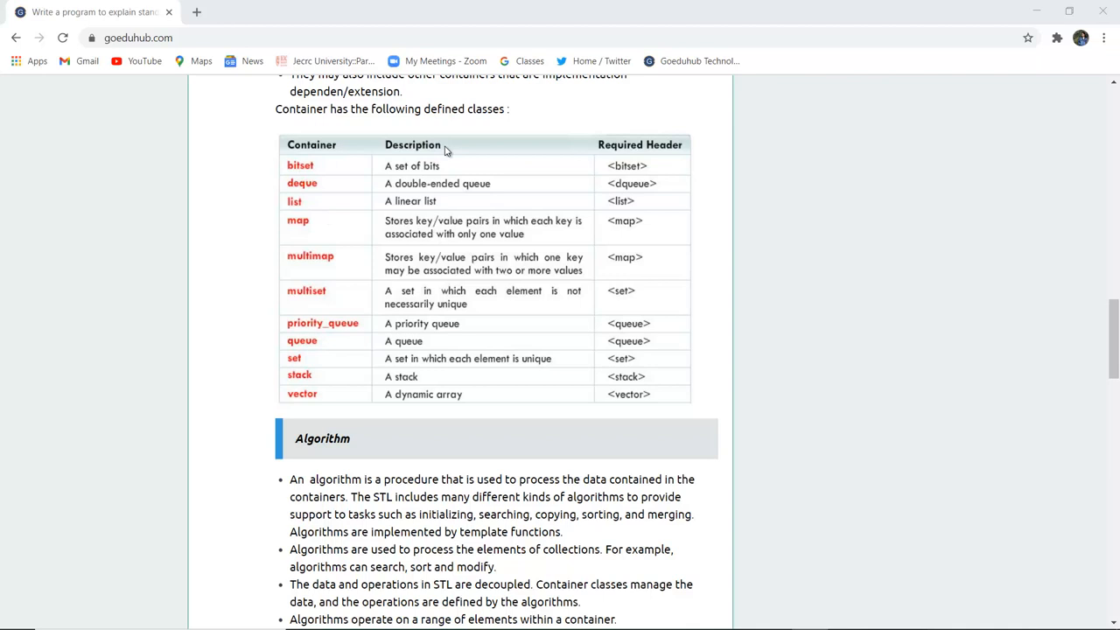
{"action": "mouse_move", "coordinate": [651, 166]}
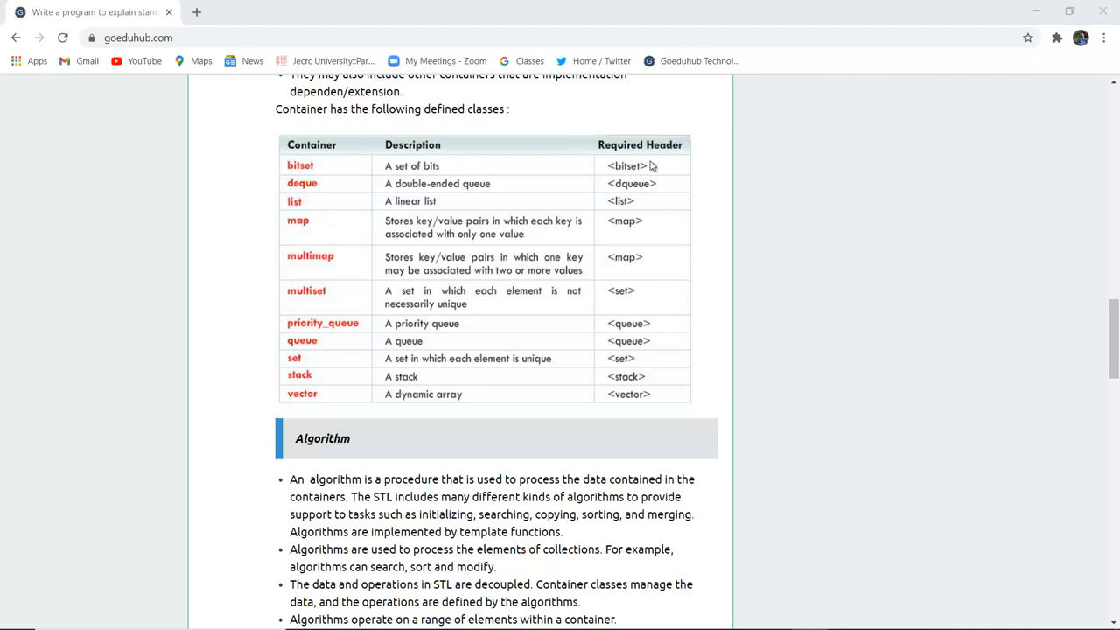
{"action": "mouse_move", "coordinate": [343, 193]}
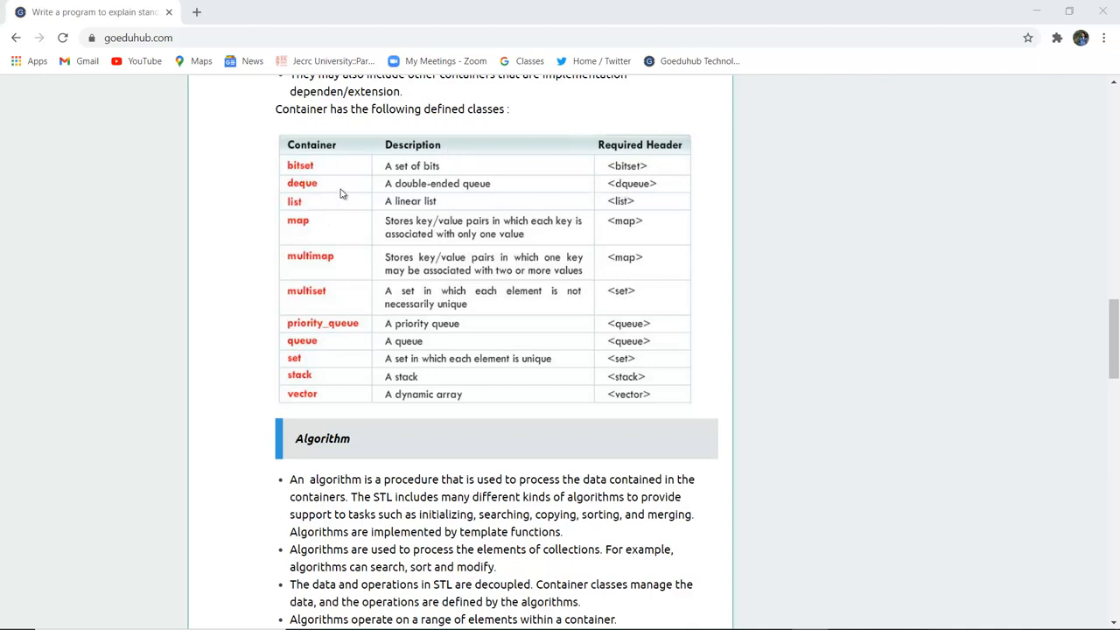
{"action": "mouse_move", "coordinate": [447, 203]}
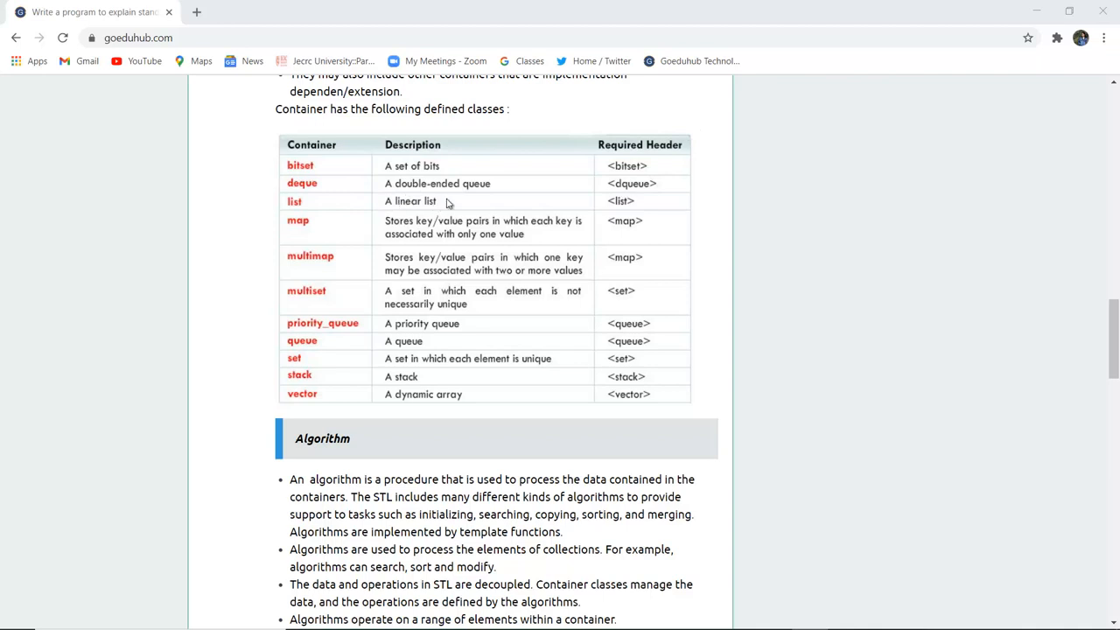
{"action": "mouse_move", "coordinate": [490, 199]}
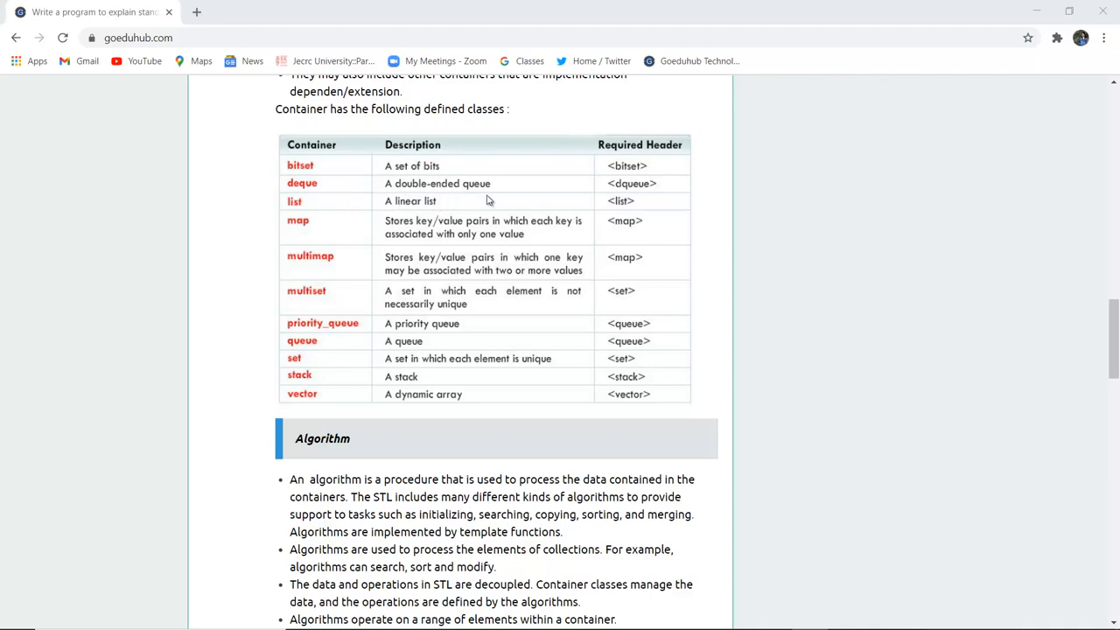
{"action": "mouse_move", "coordinate": [317, 201]}
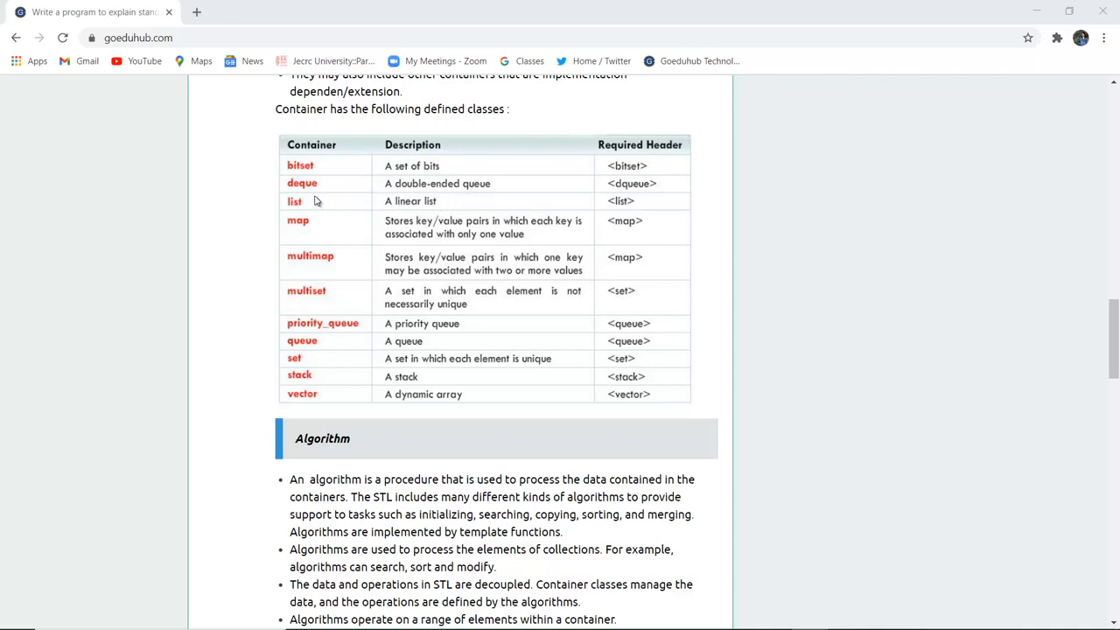
{"action": "mouse_move", "coordinate": [673, 203]}
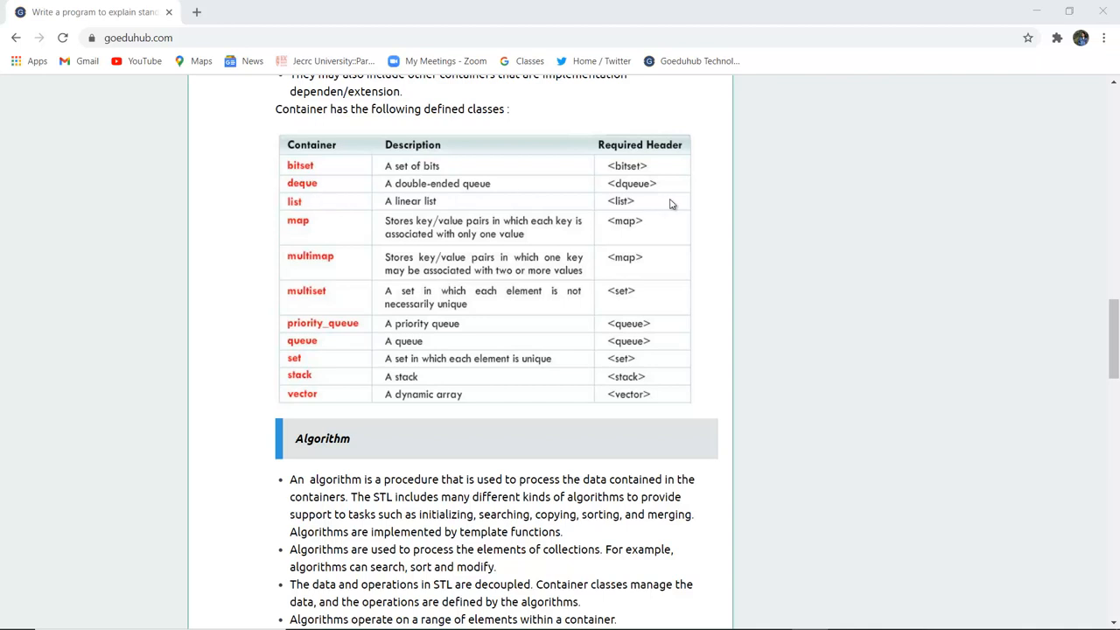
{"action": "mouse_move", "coordinate": [403, 252]}
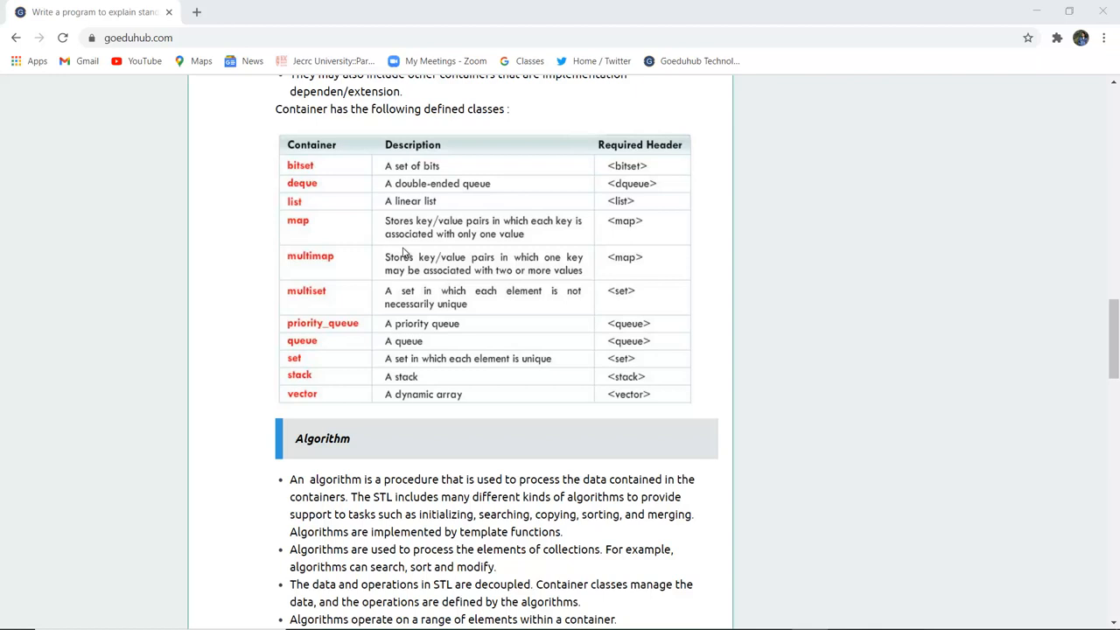
{"action": "mouse_move", "coordinate": [403, 241]}
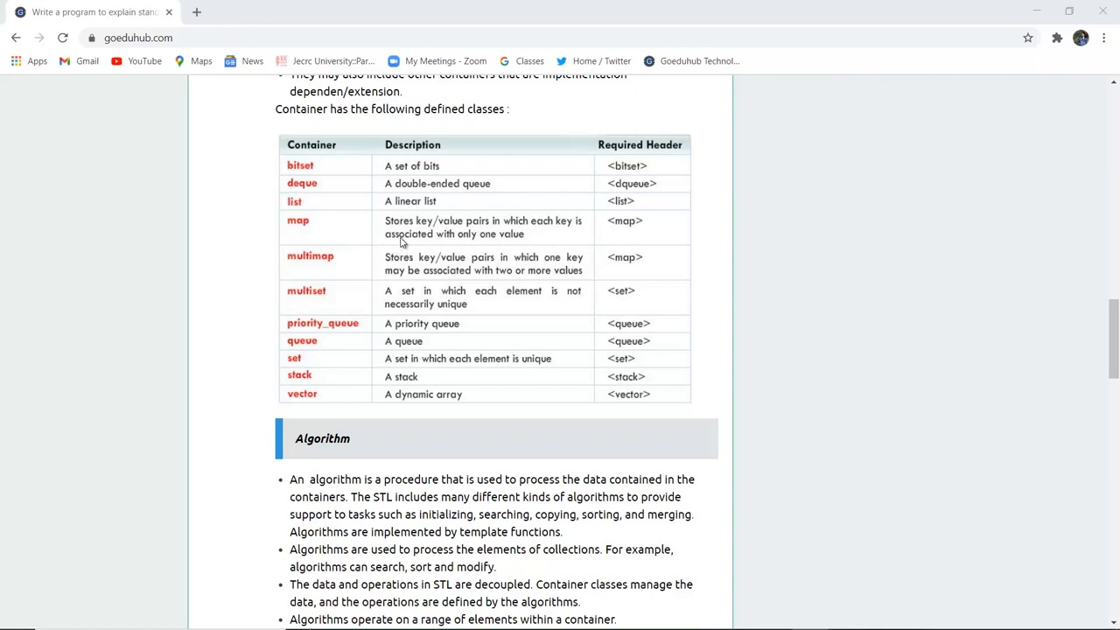
{"action": "mouse_move", "coordinate": [435, 244]}
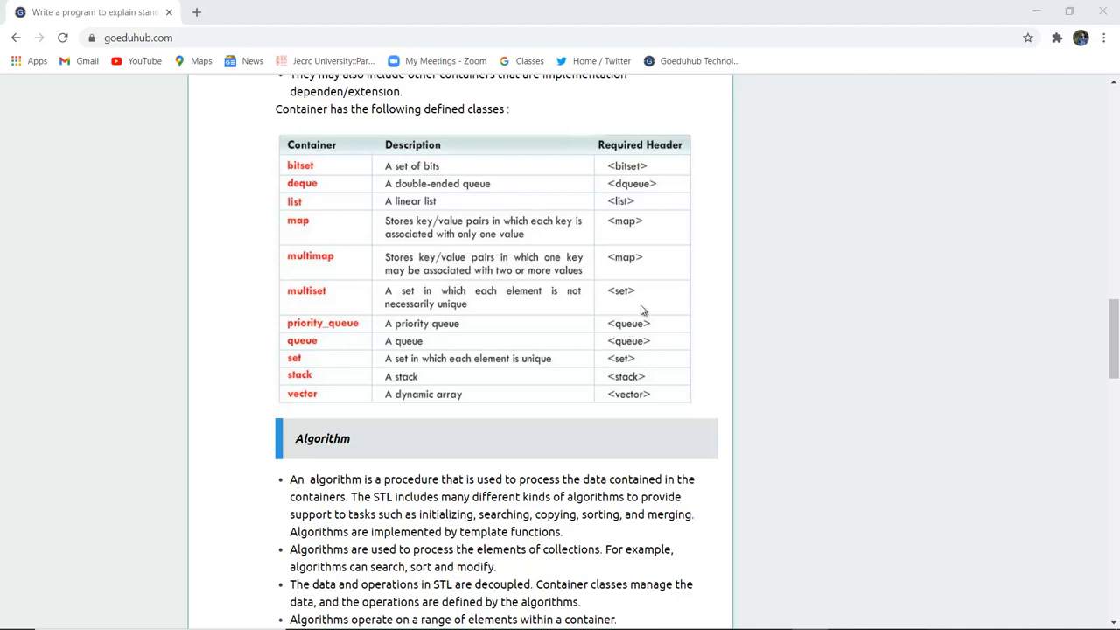
{"action": "mouse_move", "coordinate": [322, 347]}
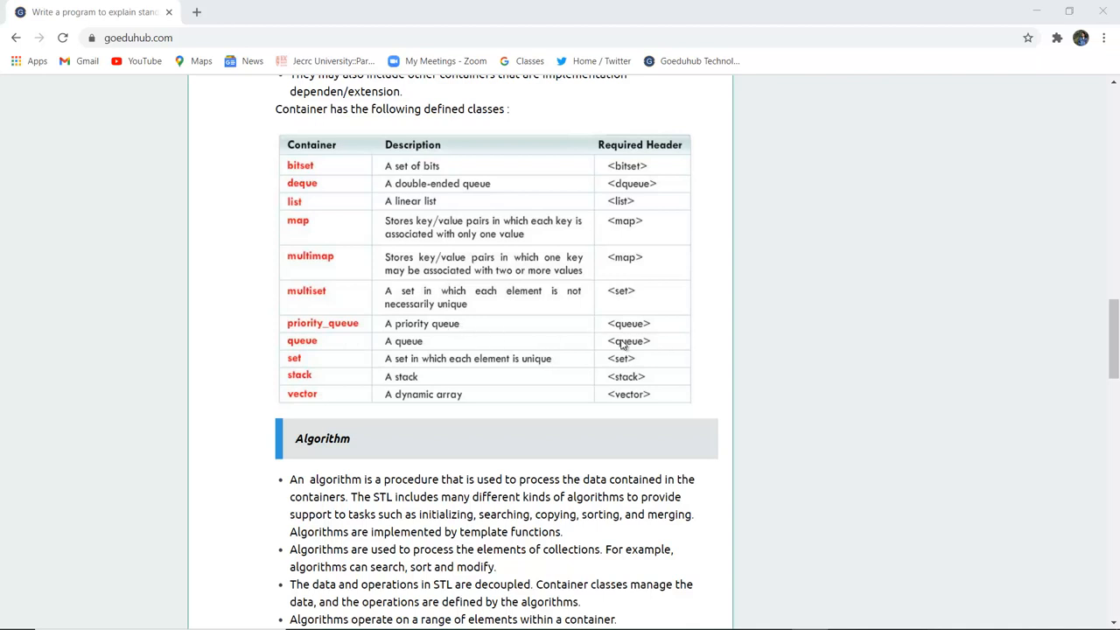
{"action": "mouse_move", "coordinate": [656, 339]}
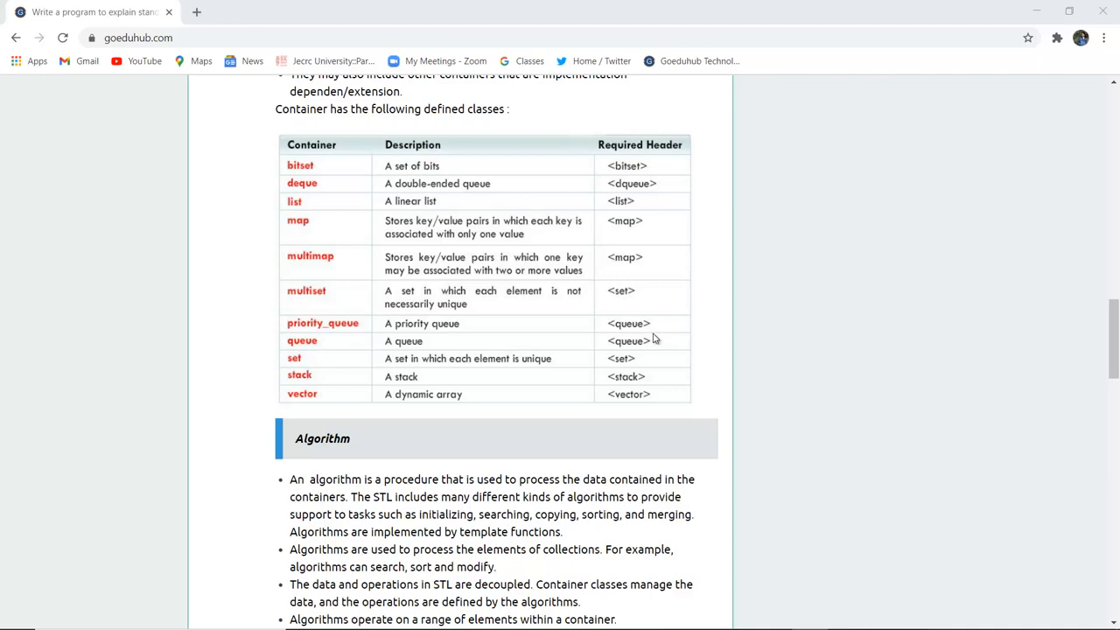
{"action": "mouse_move", "coordinate": [522, 371]}
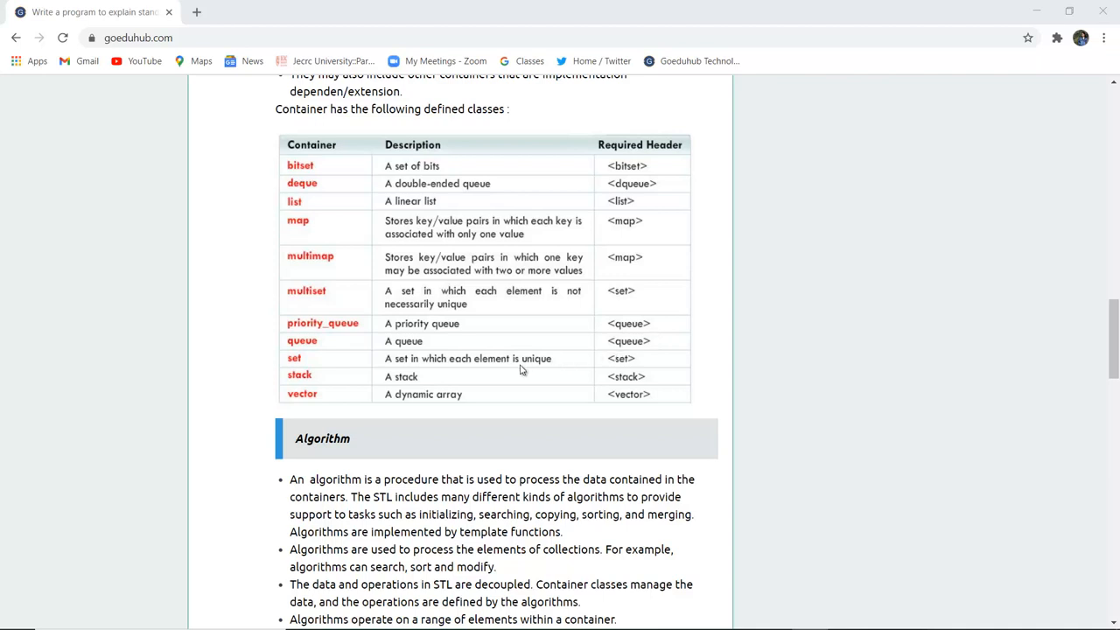
{"action": "mouse_move", "coordinate": [685, 387]}
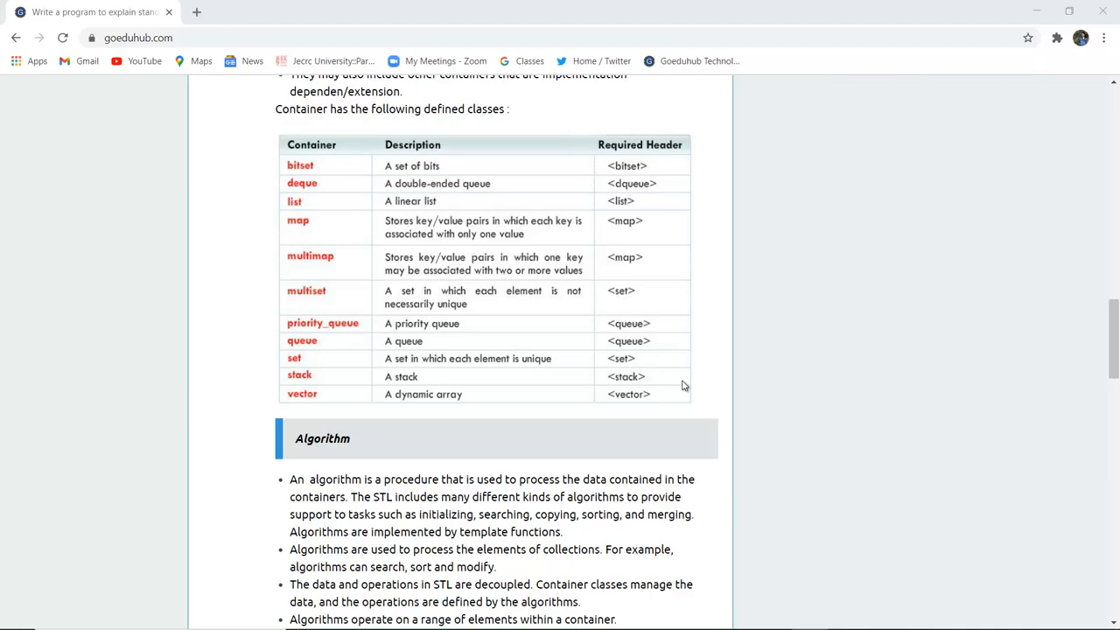
{"action": "scroll", "scroll_direction": "down", "scroll_amount": 3}
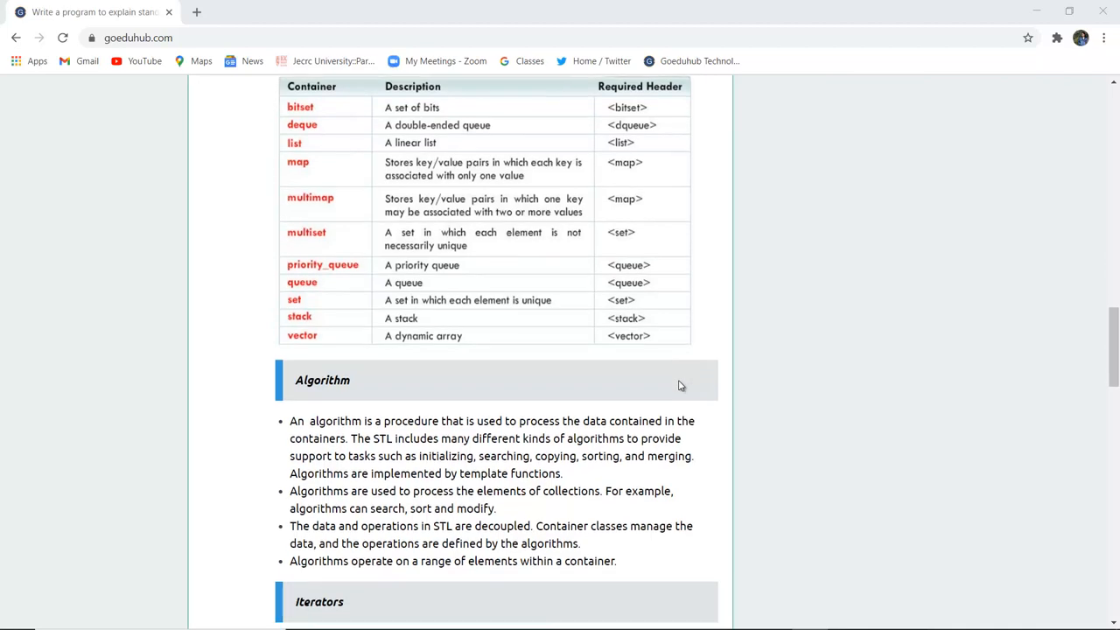
{"action": "scroll", "scroll_direction": "down", "scroll_amount": 3}
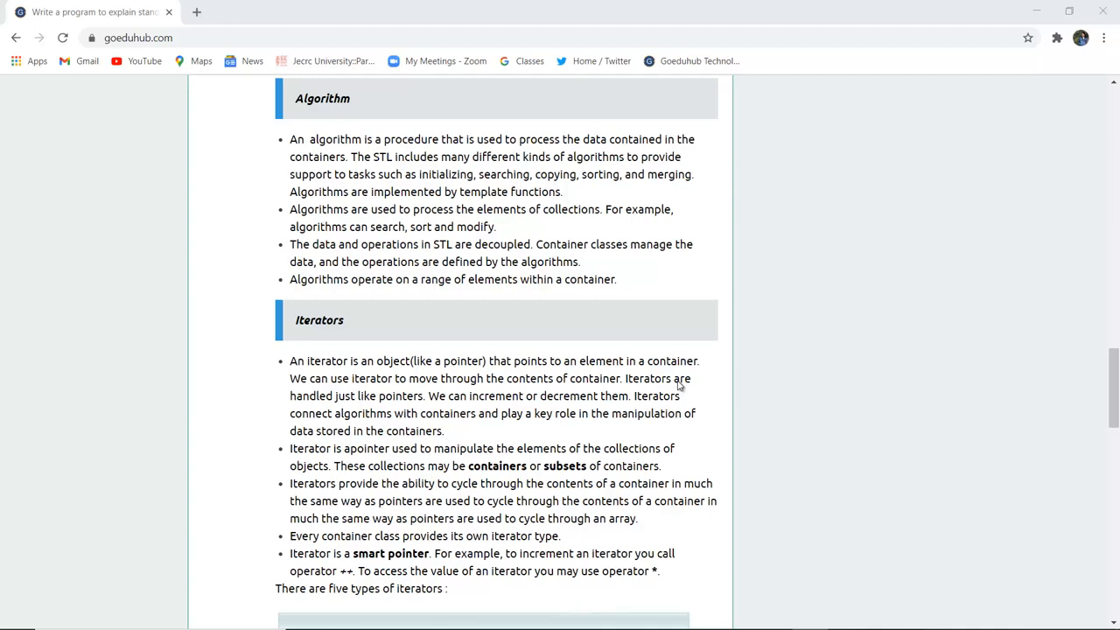
{"action": "scroll", "scroll_direction": "down", "scroll_amount": 3}
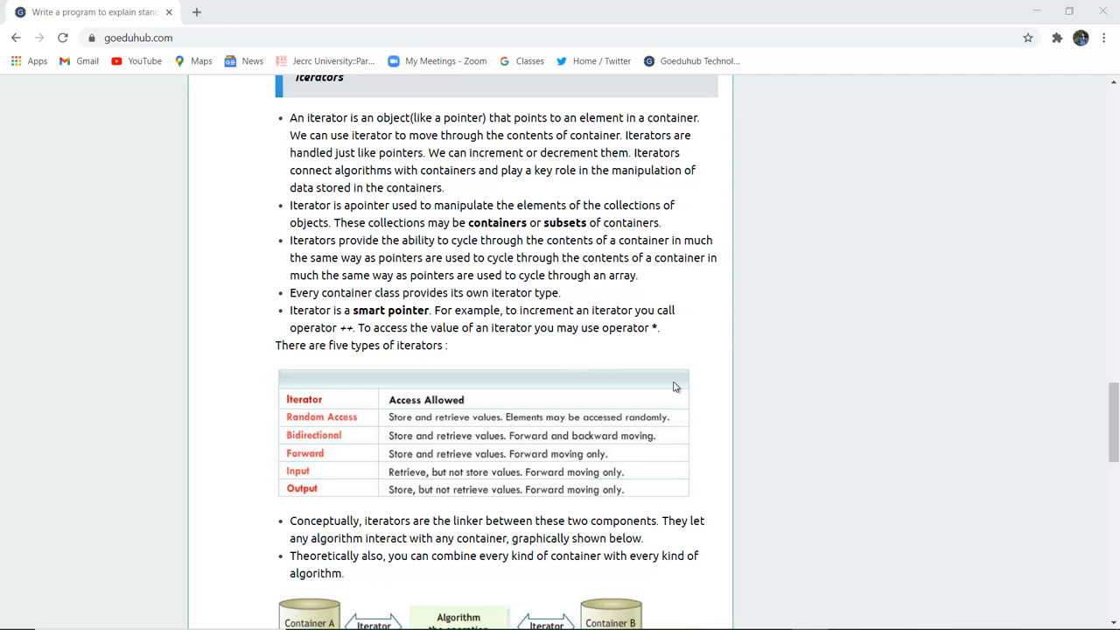
{"action": "scroll", "scroll_direction": "down", "scroll_amount": 3}
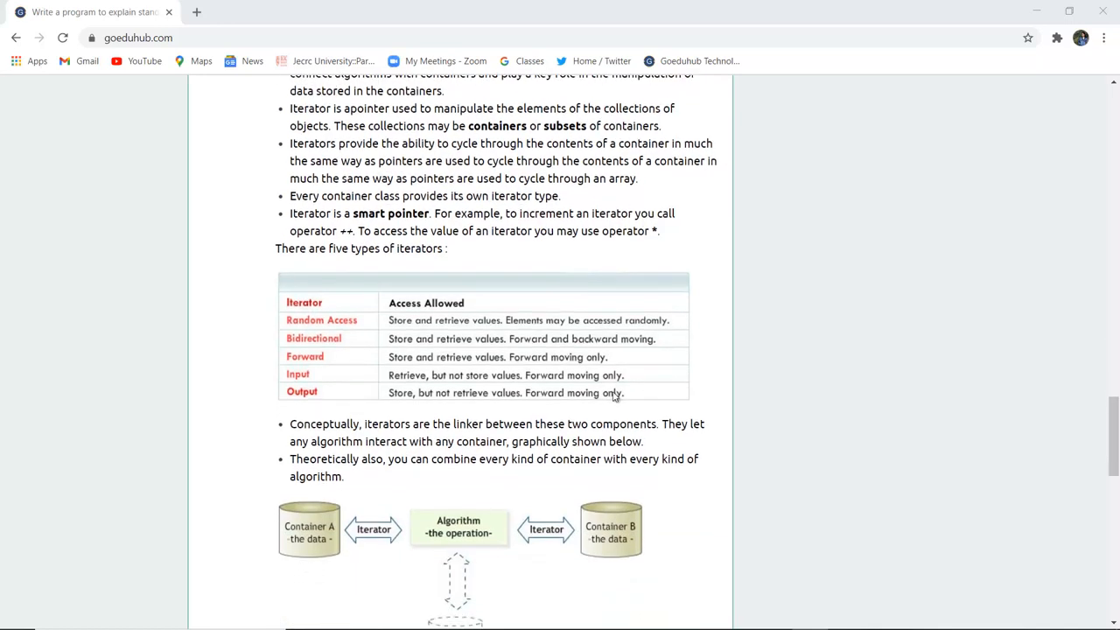
{"action": "mouse_move", "coordinate": [464, 341]}
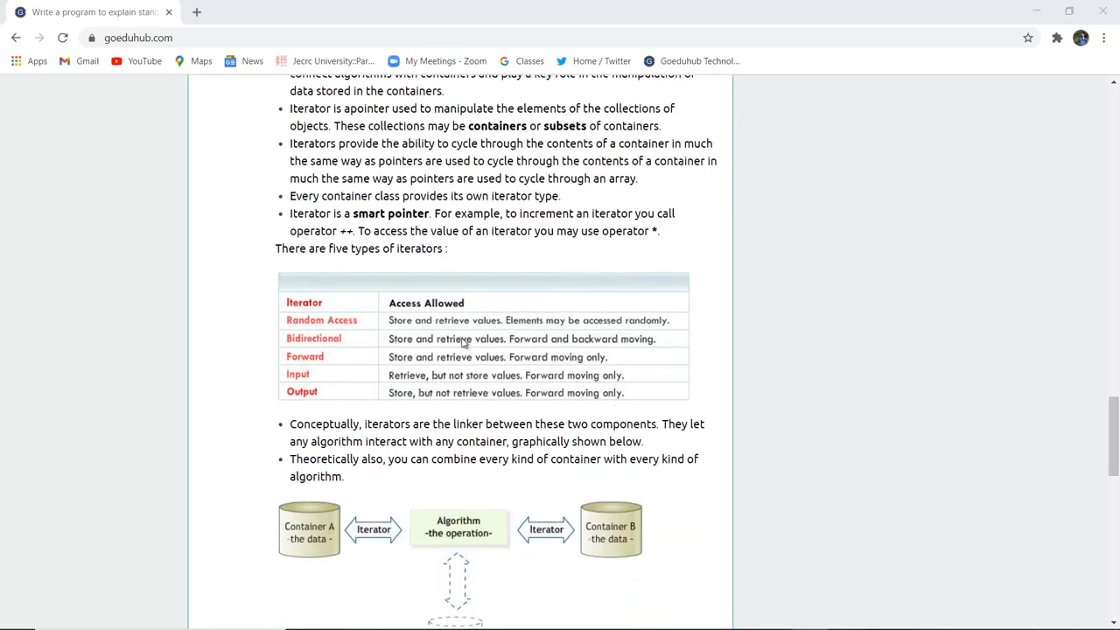
{"action": "mouse_move", "coordinate": [406, 351]}
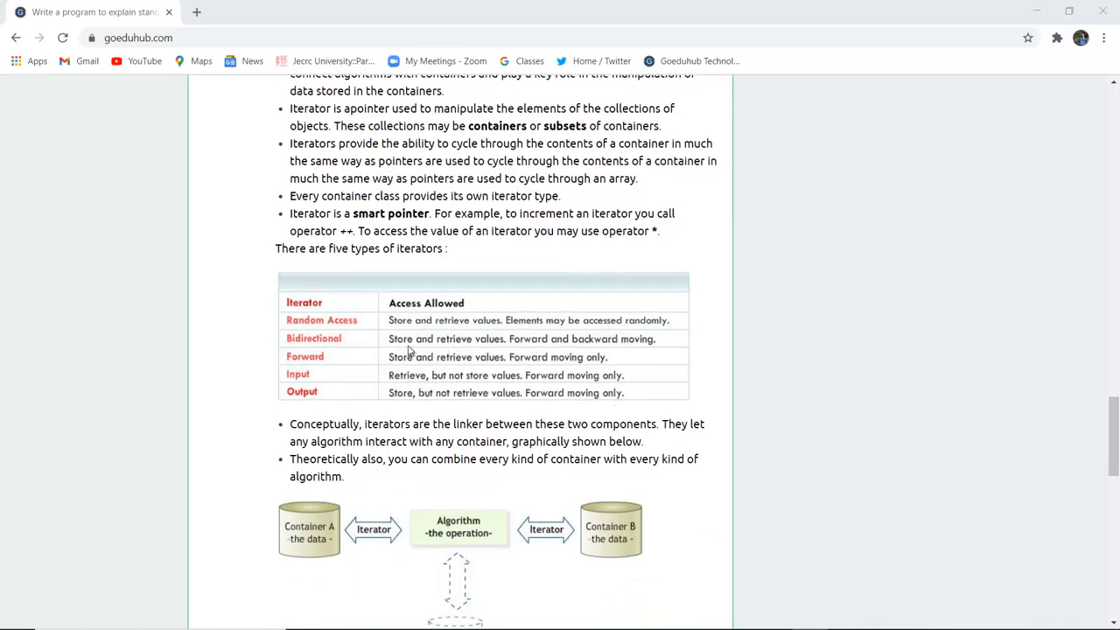
{"action": "mouse_move", "coordinate": [596, 371]}
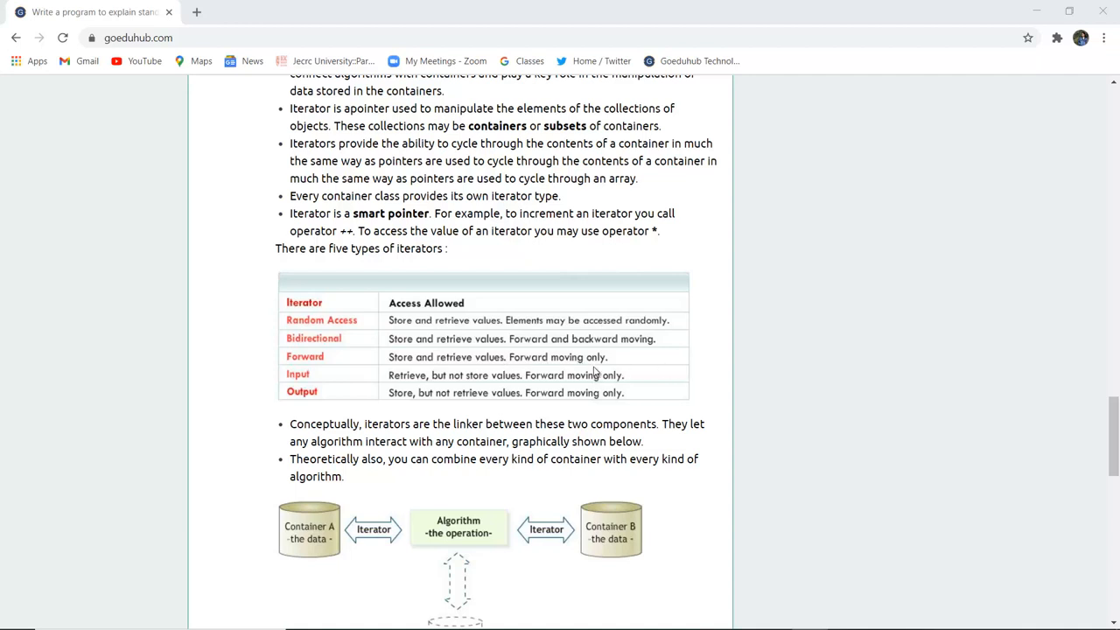
{"action": "mouse_move", "coordinate": [547, 357]}
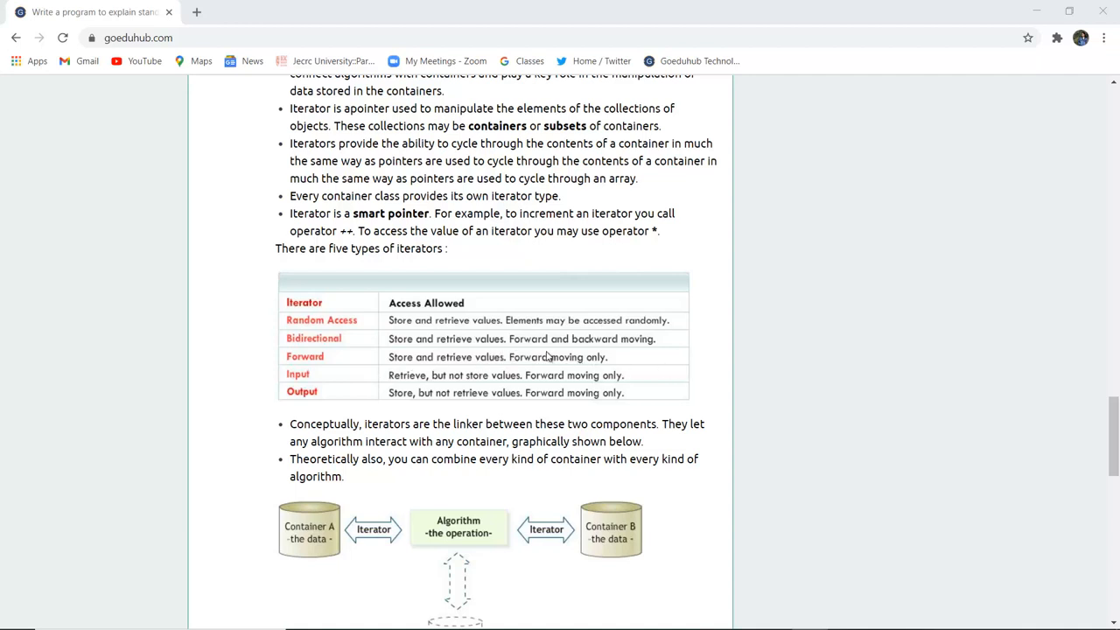
{"action": "mouse_move", "coordinate": [573, 388]}
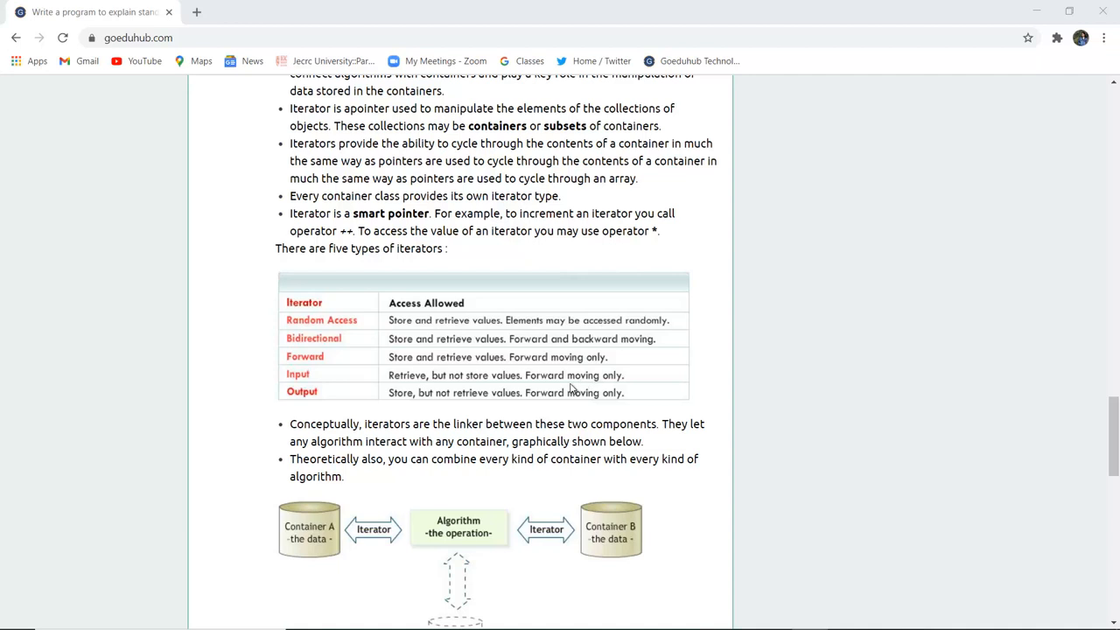
{"action": "mouse_move", "coordinate": [488, 392]}
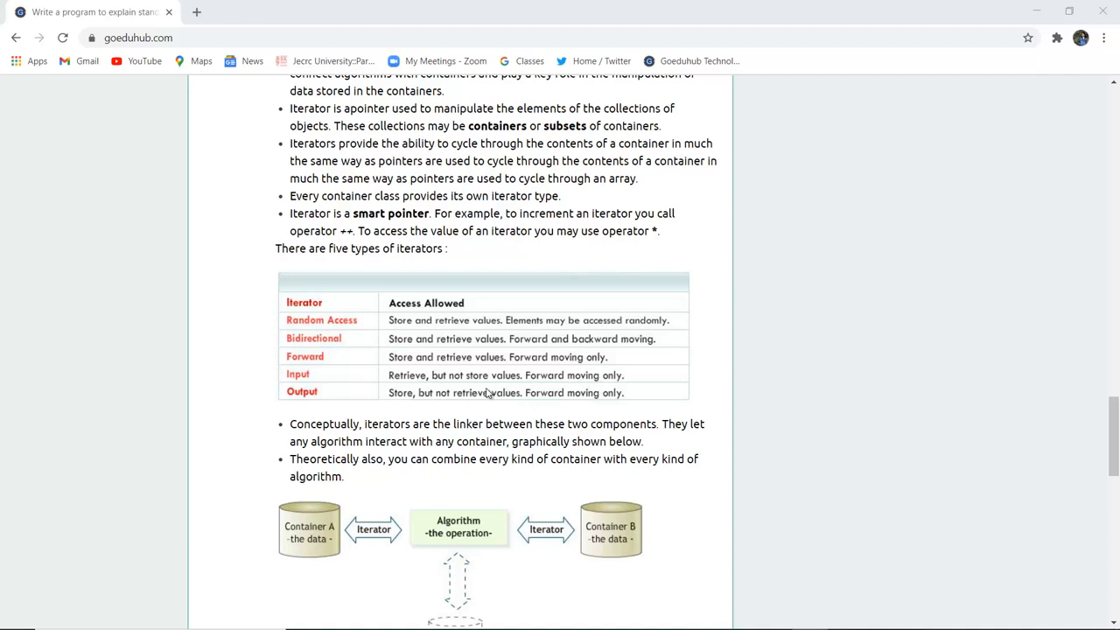
{"action": "mouse_move", "coordinate": [403, 401]}
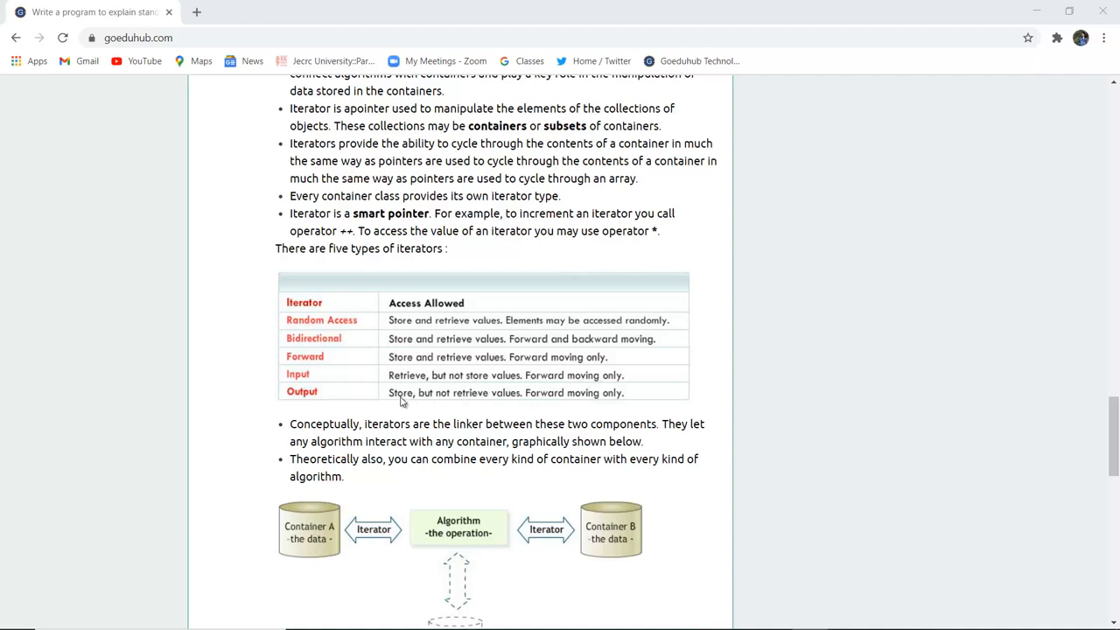
{"action": "mouse_move", "coordinate": [437, 406]}
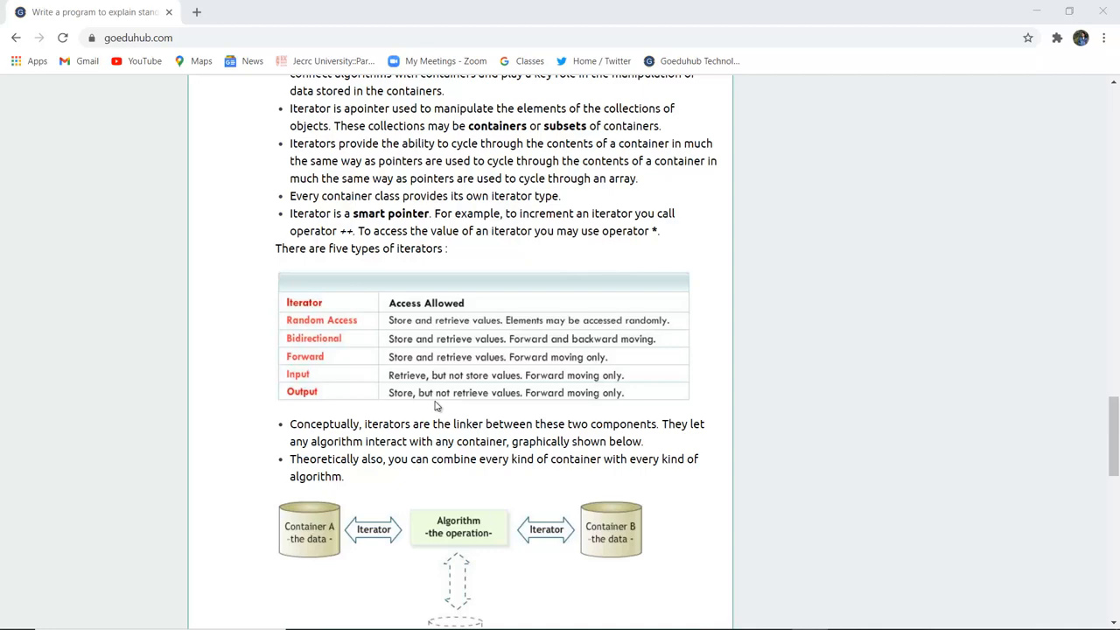
{"action": "scroll", "scroll_direction": "down", "scroll_amount": 3}
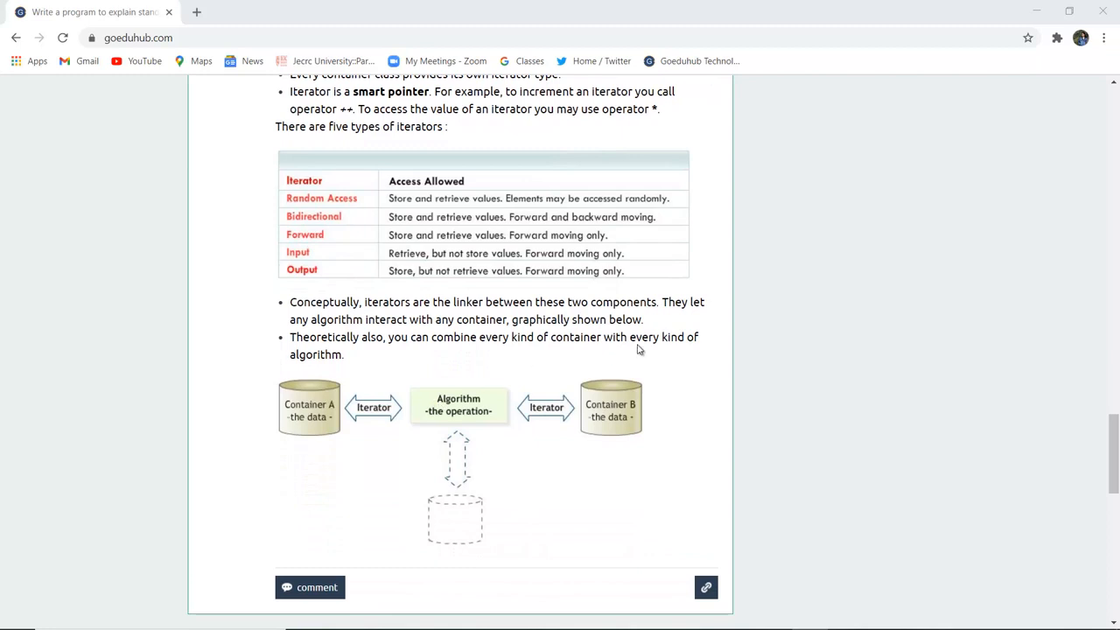
{"action": "mouse_move", "coordinate": [469, 435]}
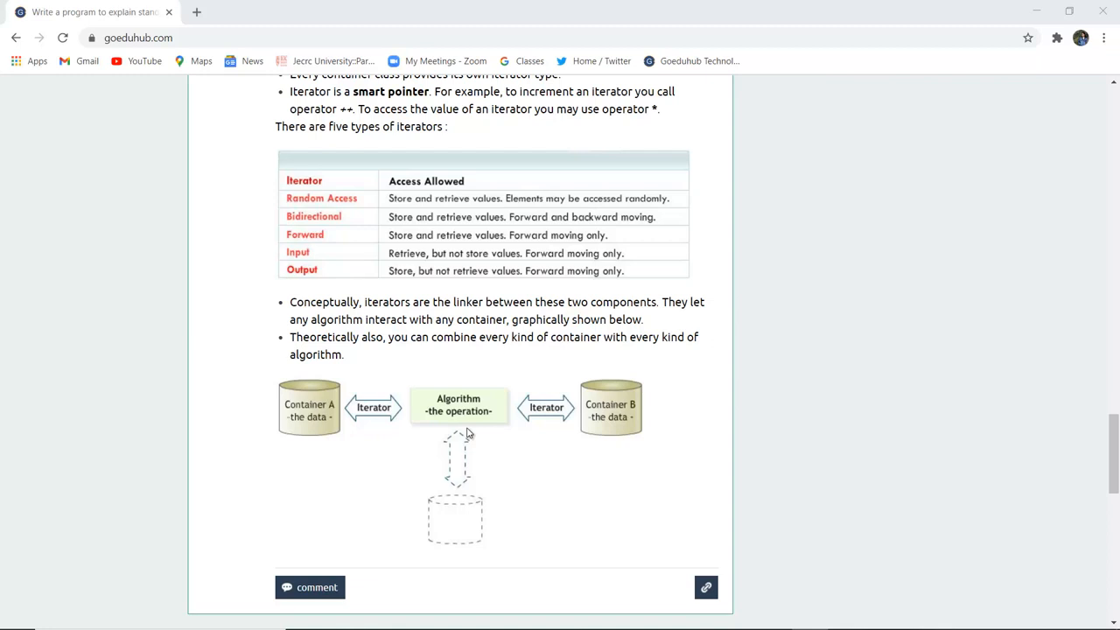
{"action": "mouse_move", "coordinate": [793, 385]}
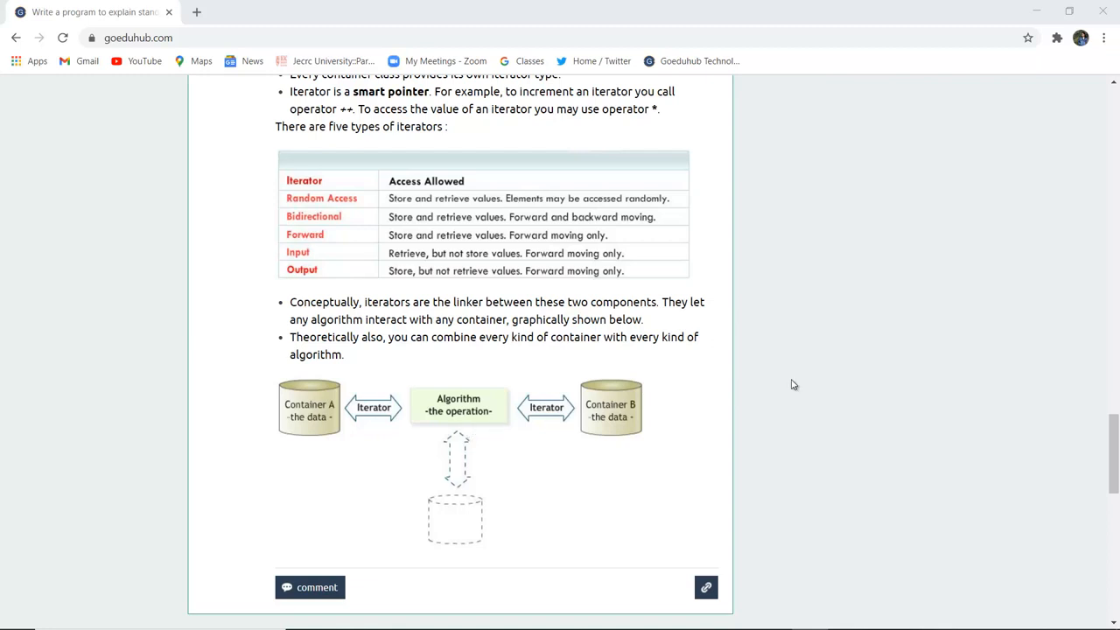